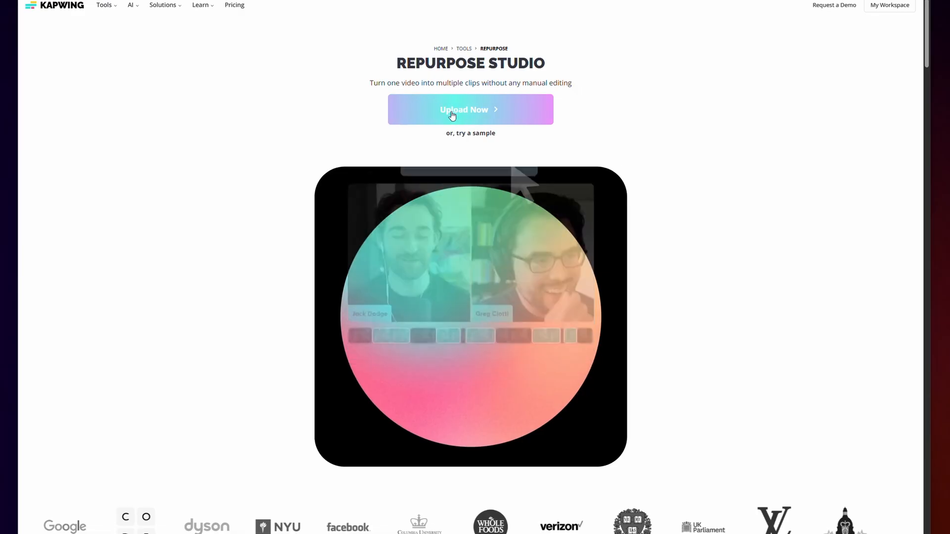
# Start a new Repurpose Studio project for the interview video.
pyautogui.click(469, 109)
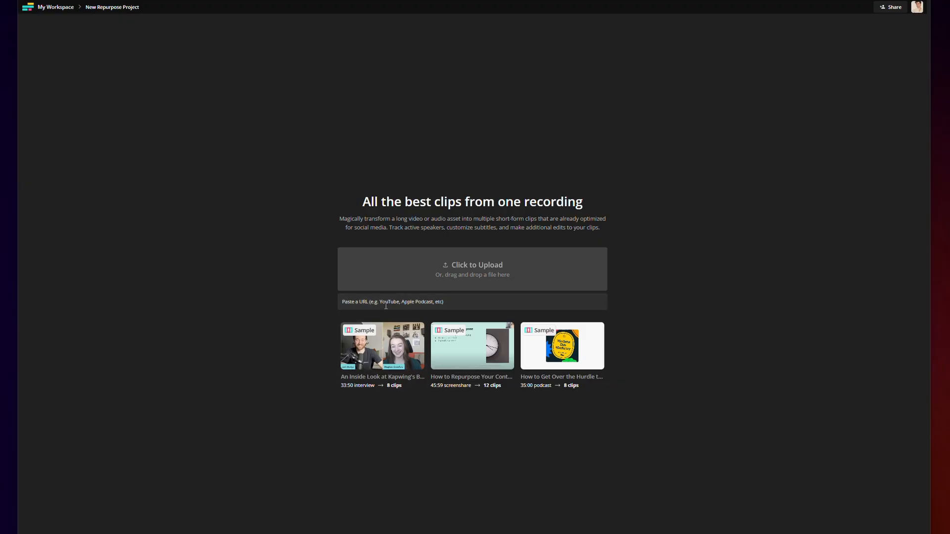
pyautogui.moveTo(577, 314)
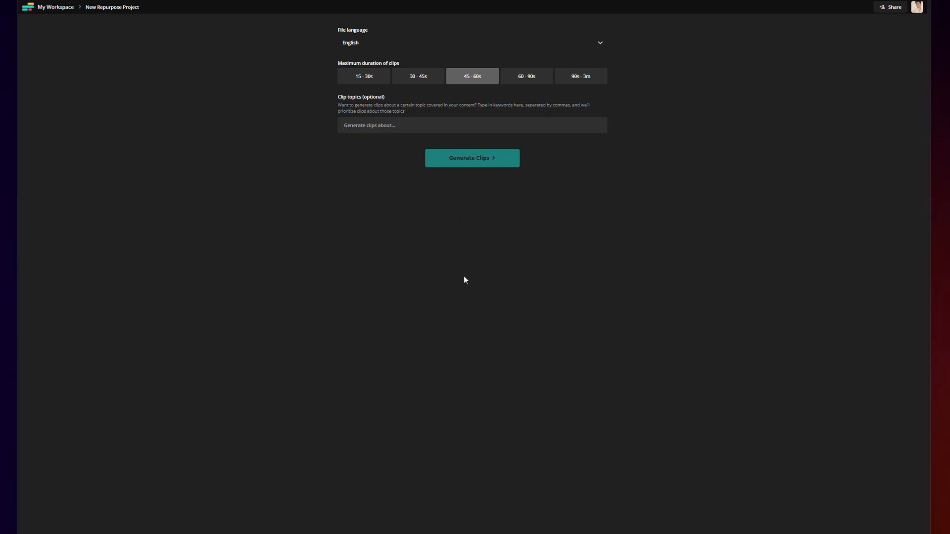
# Begin uploading the chosen interview video with English and 45–60s clip duration.
pyautogui.click(472, 158)
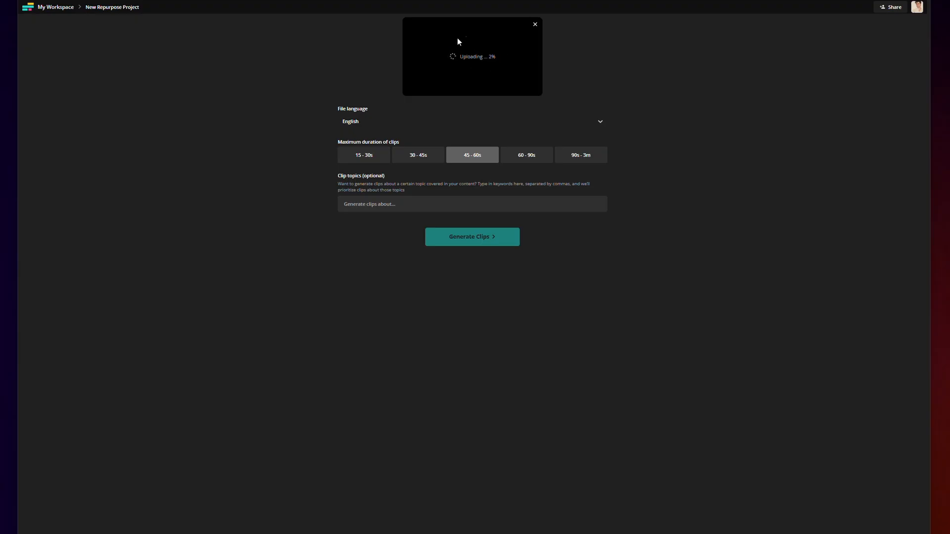
pyautogui.moveTo(461, 66)
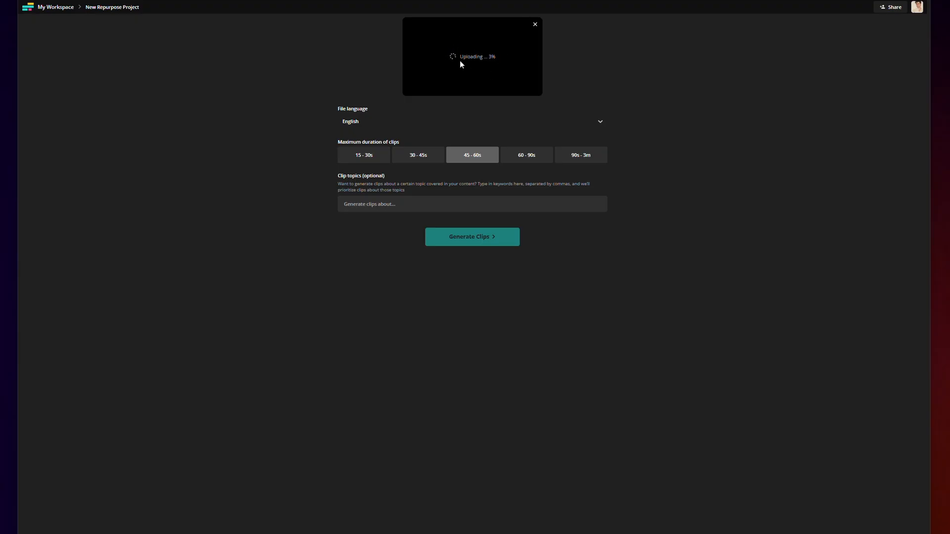
pyautogui.moveTo(363, 155)
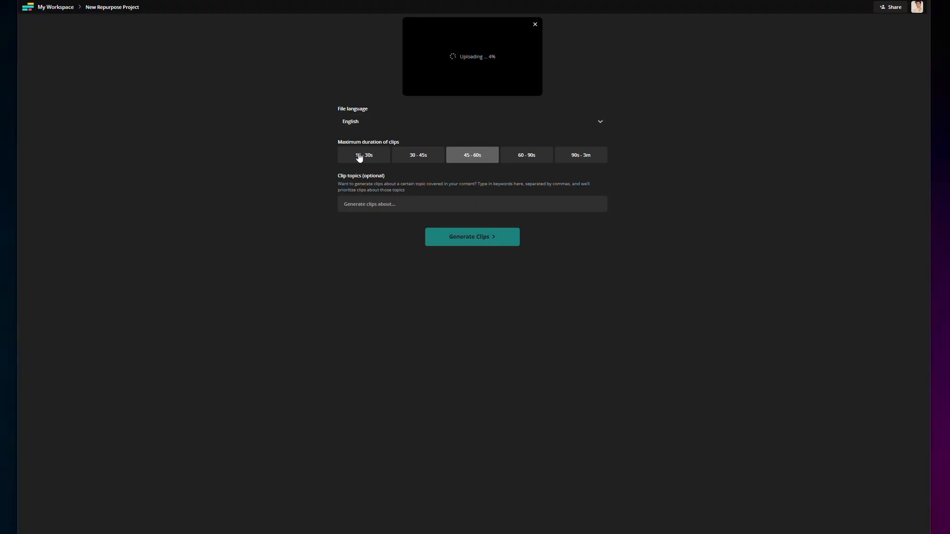
pyautogui.moveTo(576, 162)
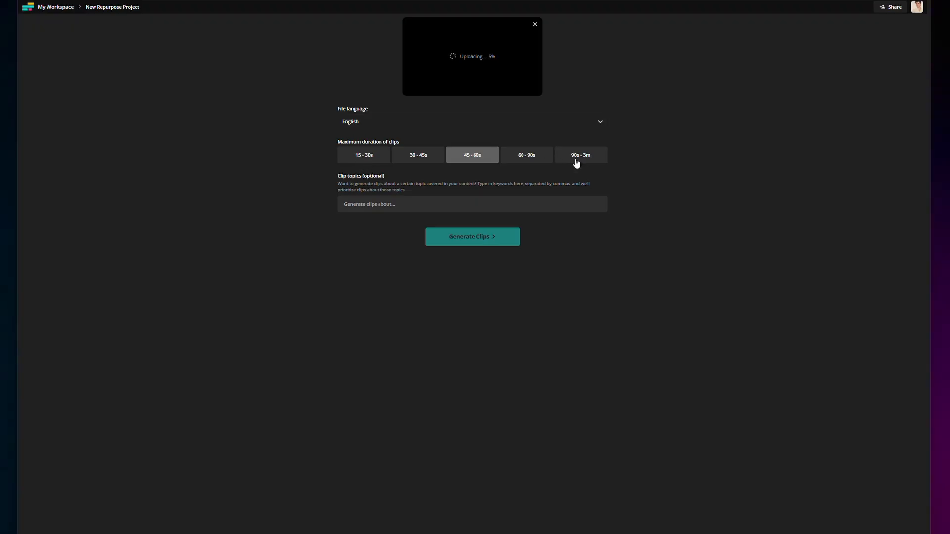
pyautogui.moveTo(577, 149)
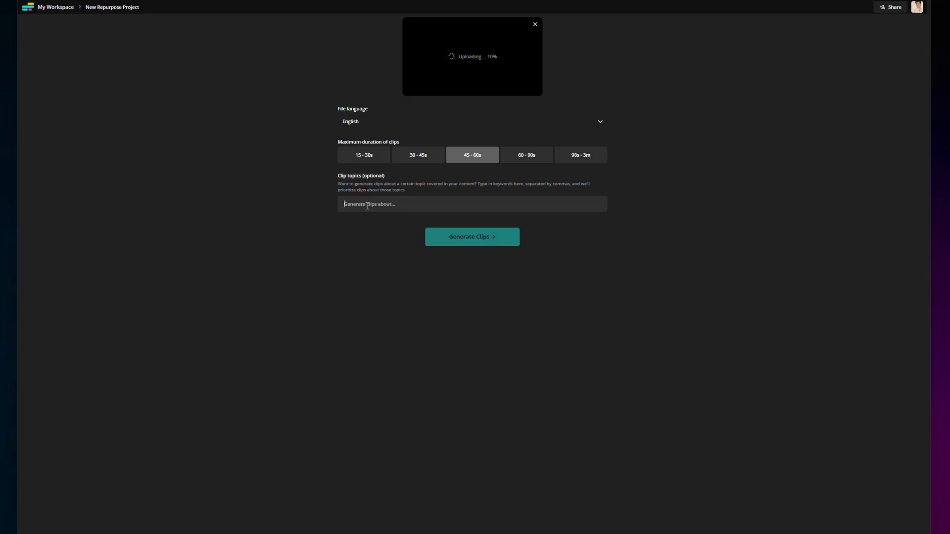
# Enter monetization keywords as clip topics and launch clip generation.
pyautogui.write('monetize, monetization, money, make money, how m')
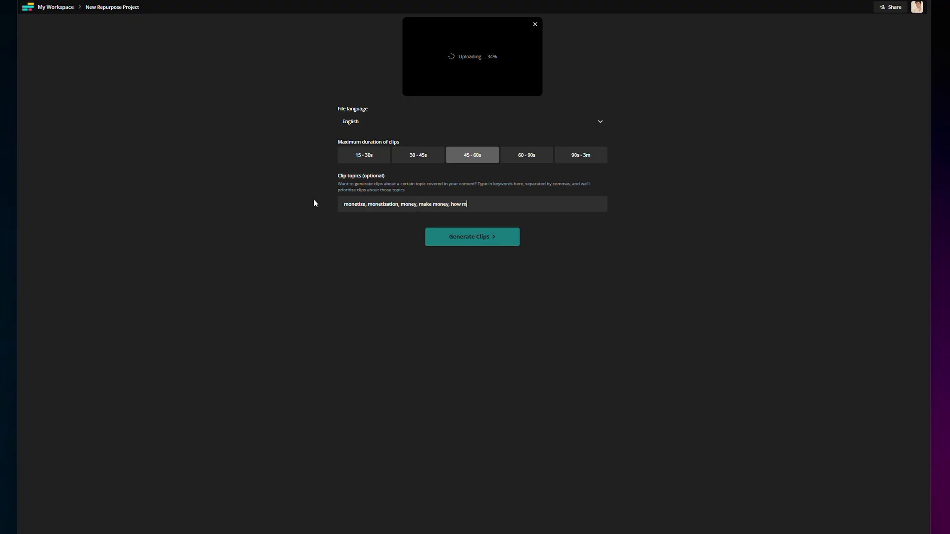
pyautogui.write('uch, cost')
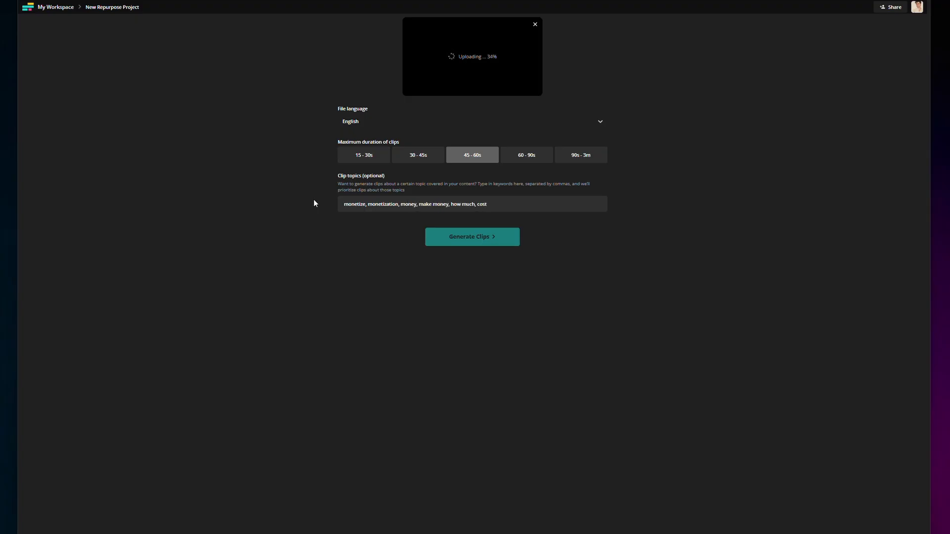
pyautogui.moveTo(501, 250)
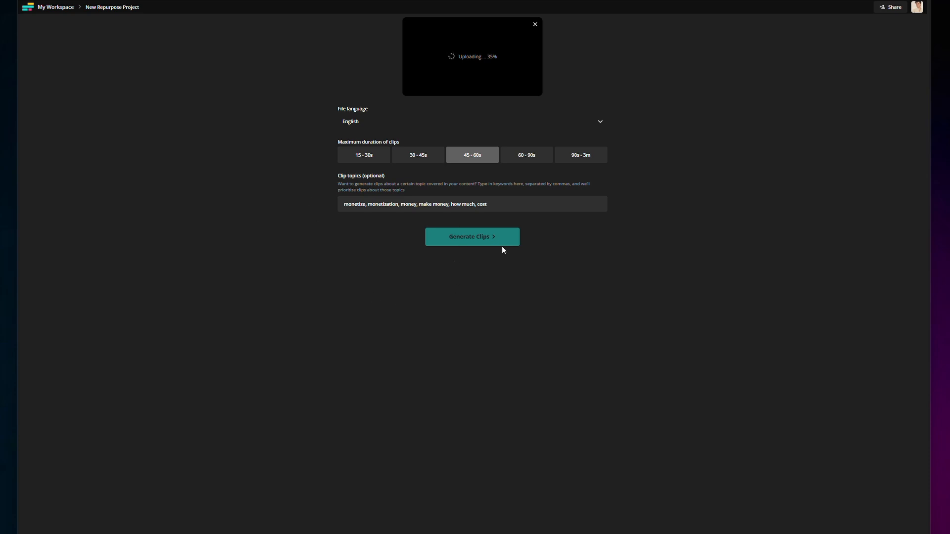
pyautogui.moveTo(430, 221)
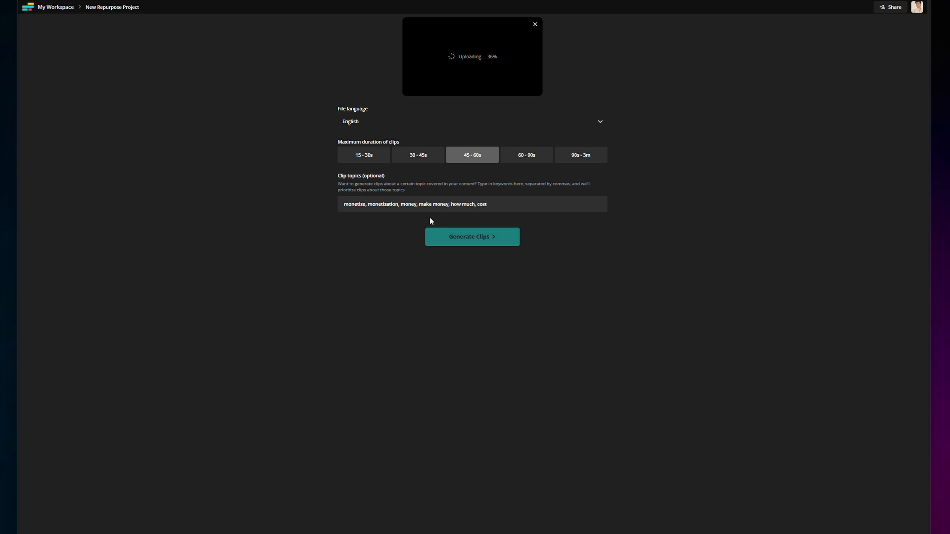
pyautogui.moveTo(466, 236)
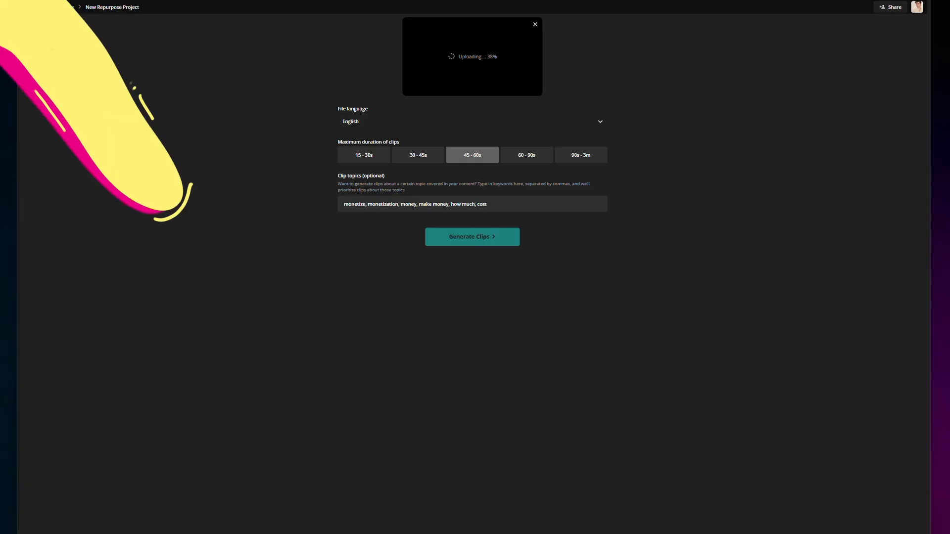
pyautogui.click(472, 236)
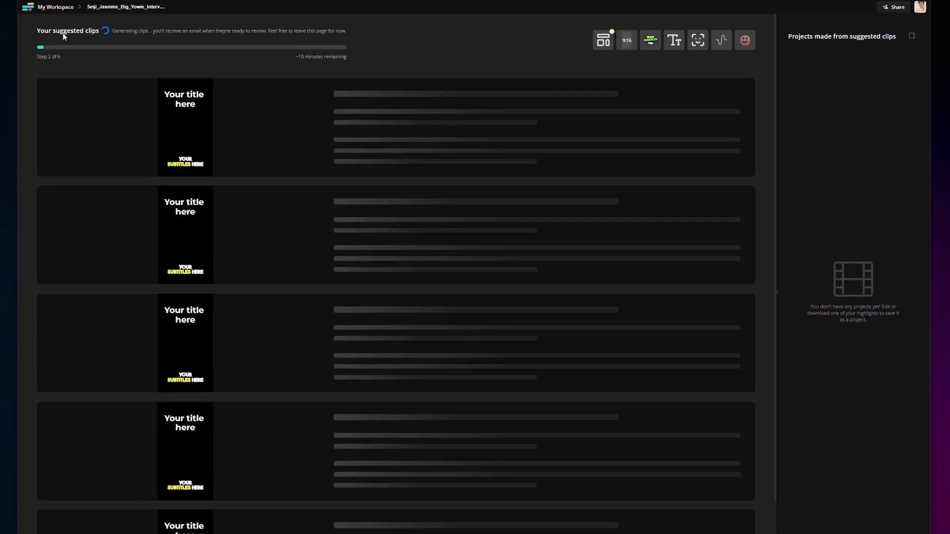
pyautogui.moveTo(400, 315)
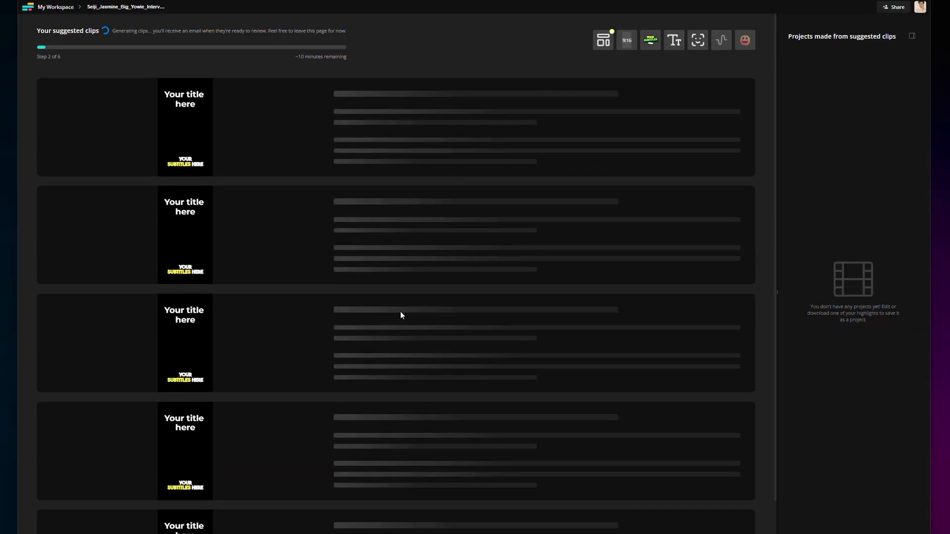
pyautogui.moveTo(365, 451)
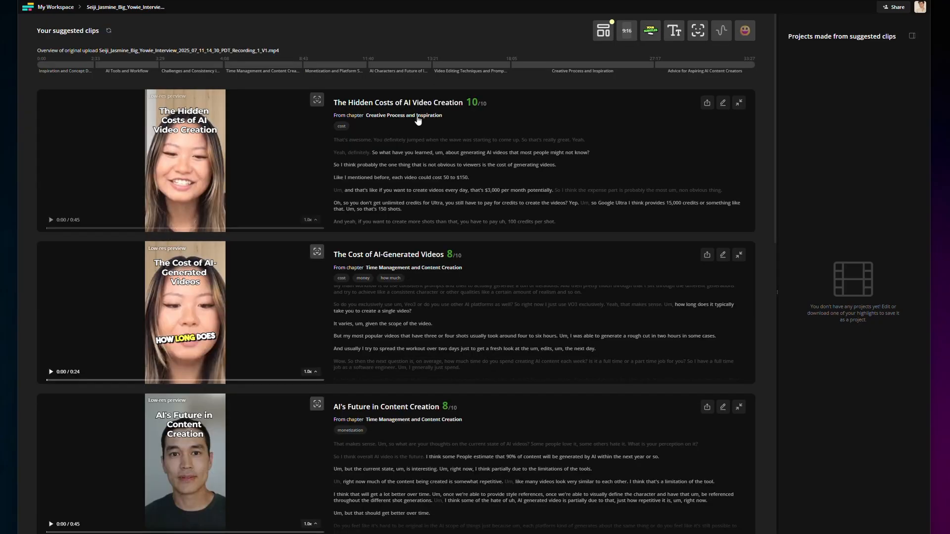
pyautogui.moveTo(319, 319)
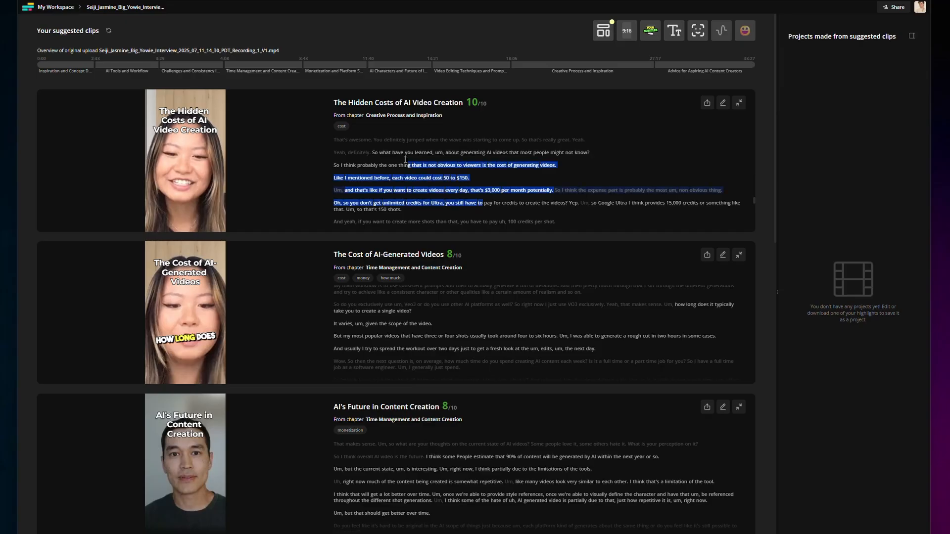
pyautogui.scroll(-3)
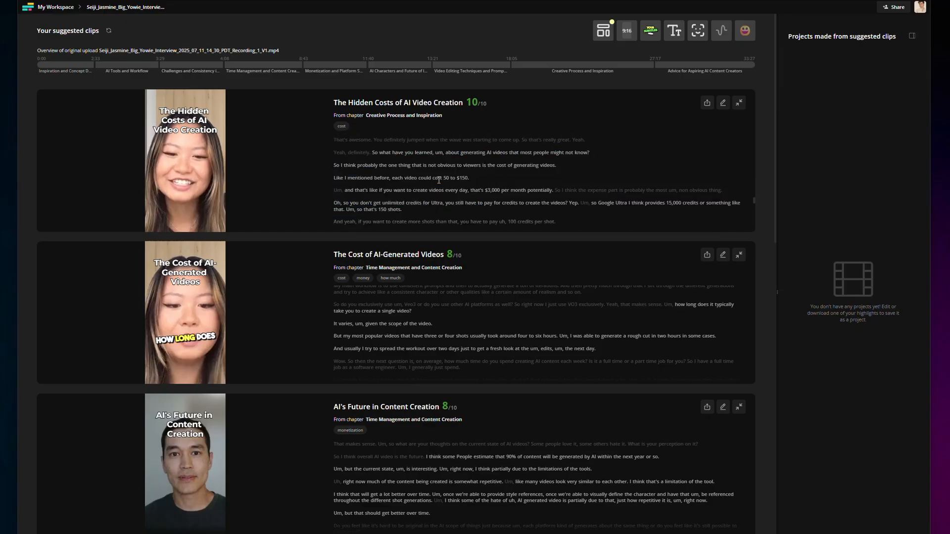
pyautogui.moveTo(273, 248)
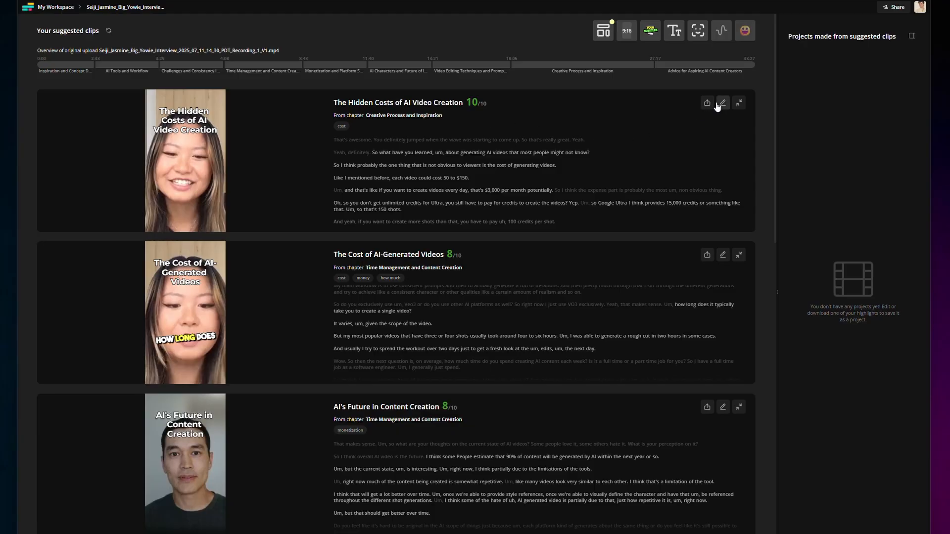
pyautogui.moveTo(293, 66)
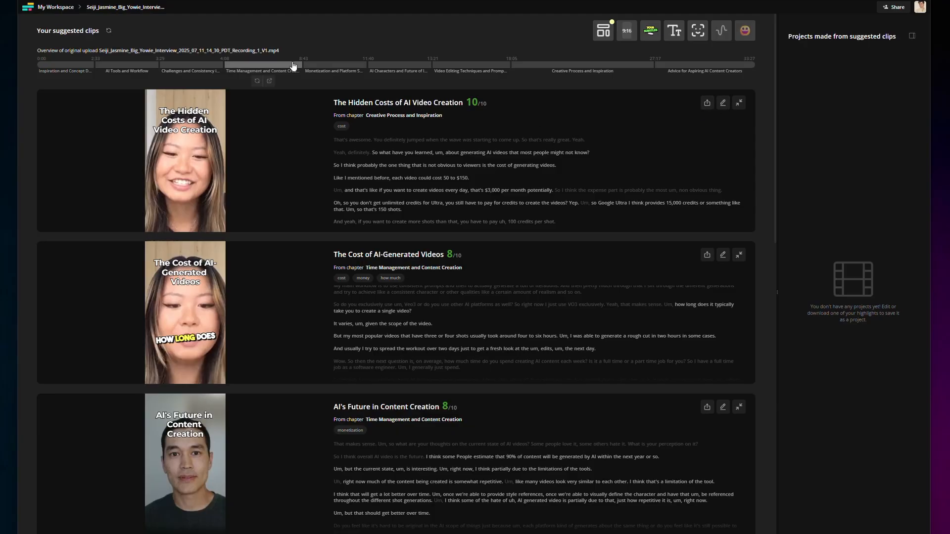
pyautogui.click(109, 30)
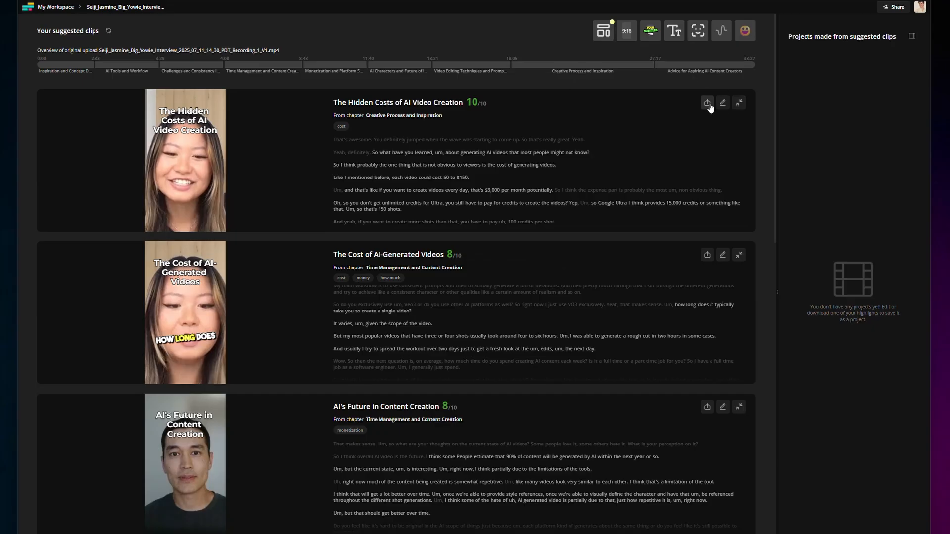
pyautogui.moveTo(706, 103)
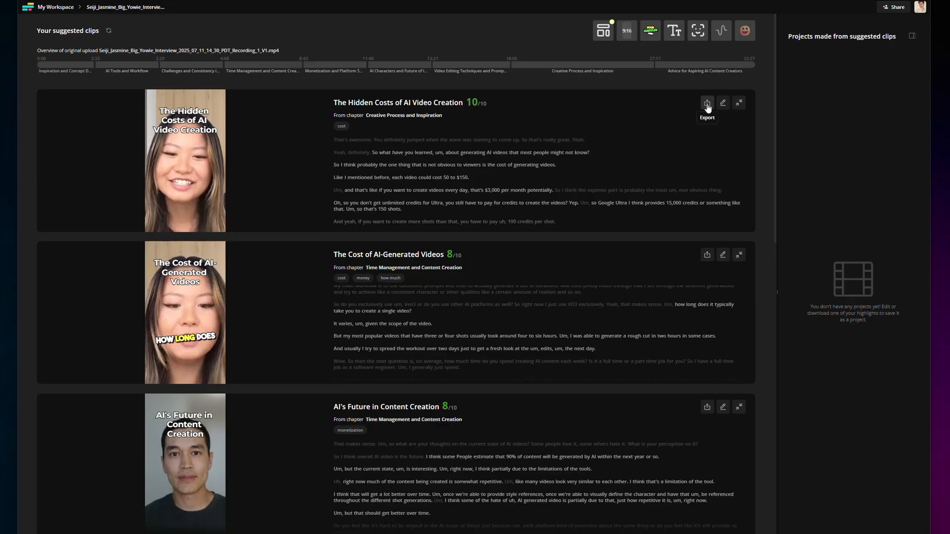
pyautogui.moveTo(650, 30)
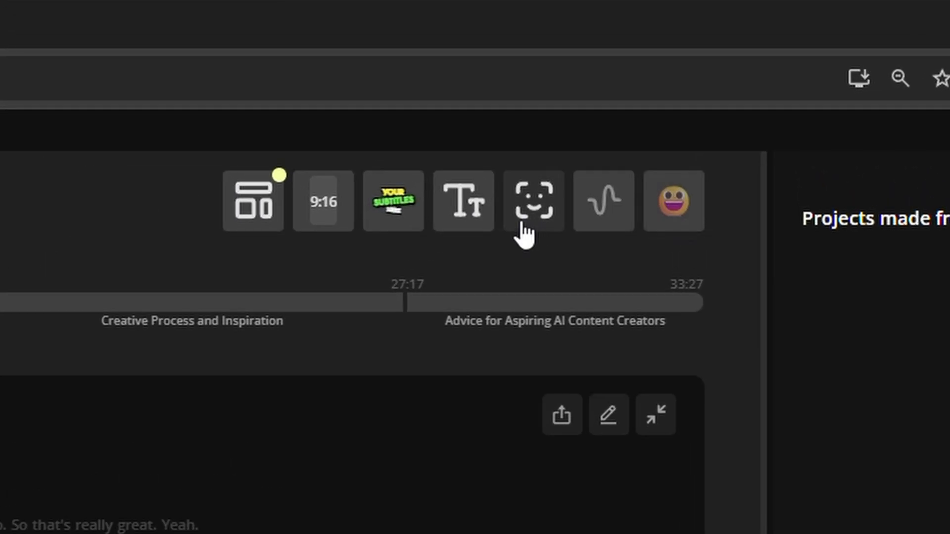
pyautogui.moveTo(253, 194)
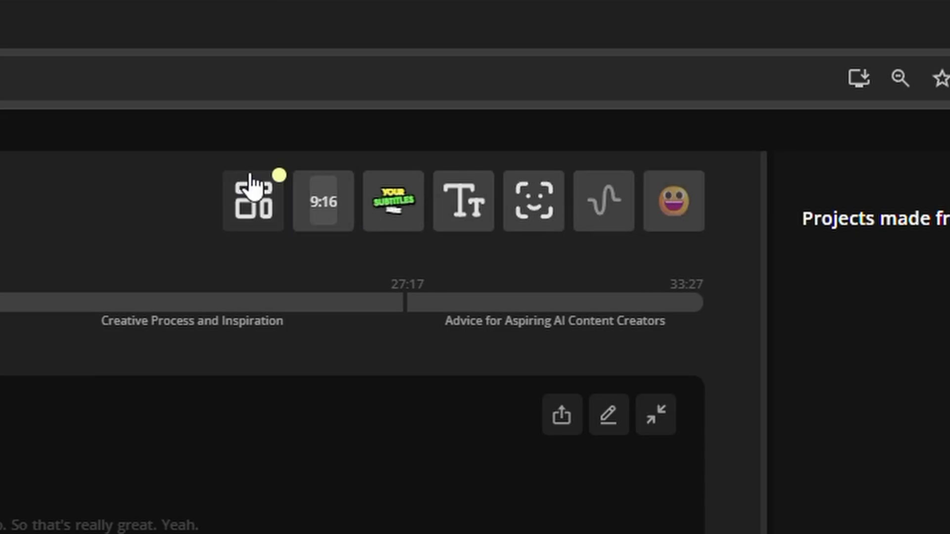
pyautogui.moveTo(535, 201)
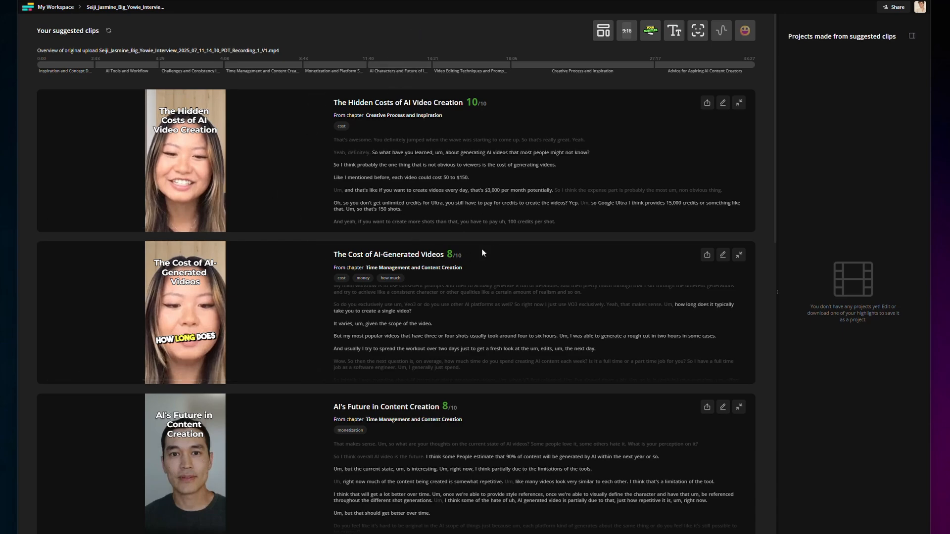
pyautogui.click(185, 160)
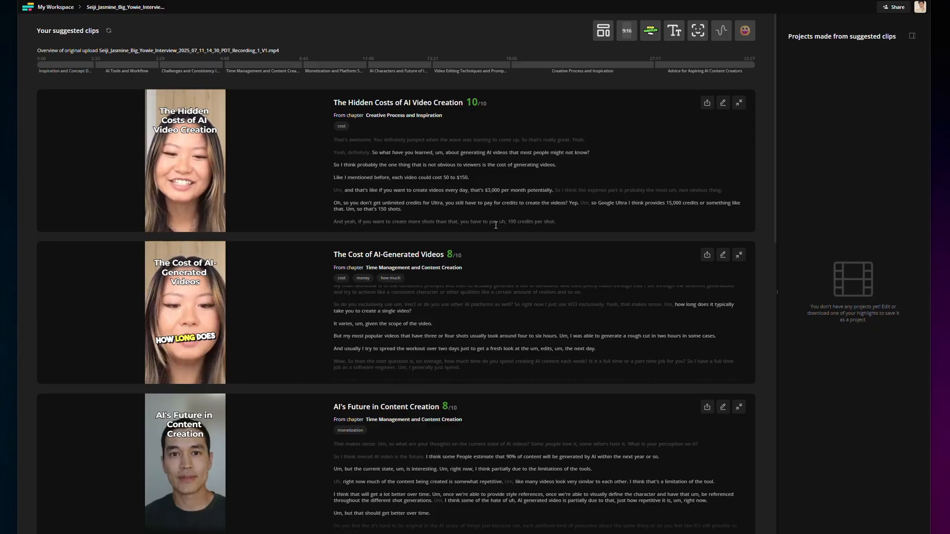
pyautogui.moveTo(643, 17)
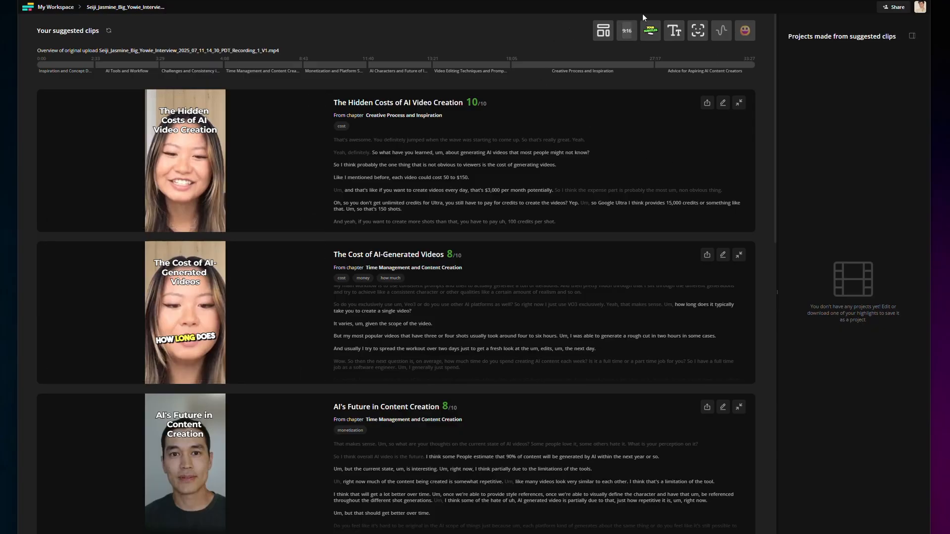
pyautogui.moveTo(603, 30)
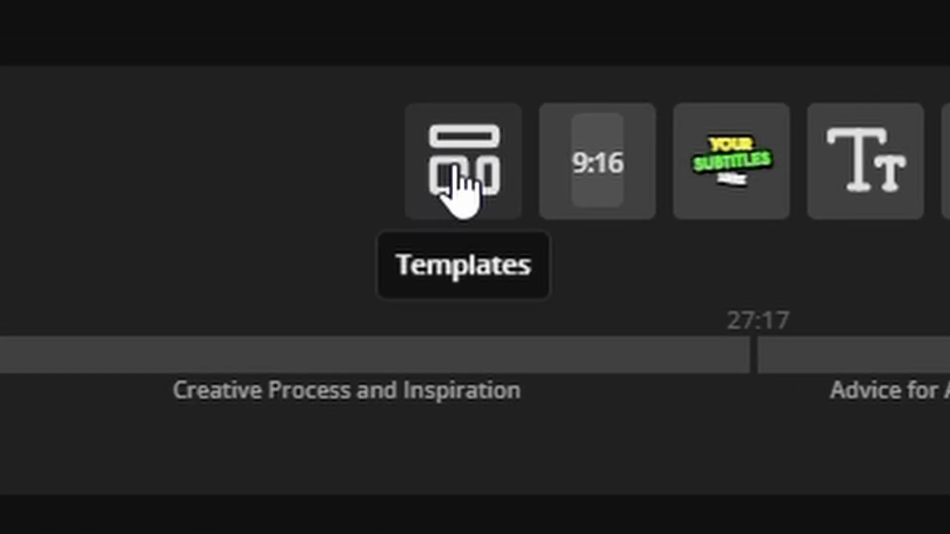
pyautogui.moveTo(611, 194)
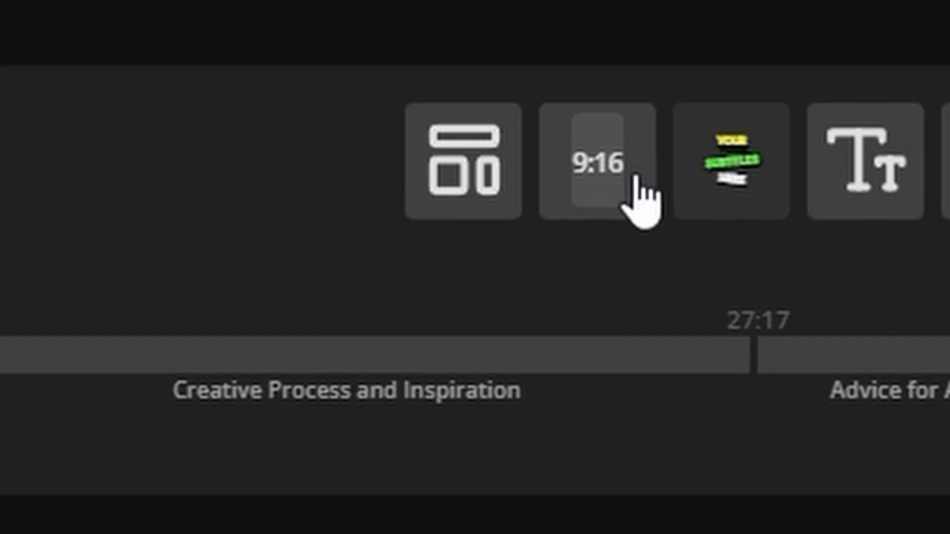
pyautogui.moveTo(463, 163)
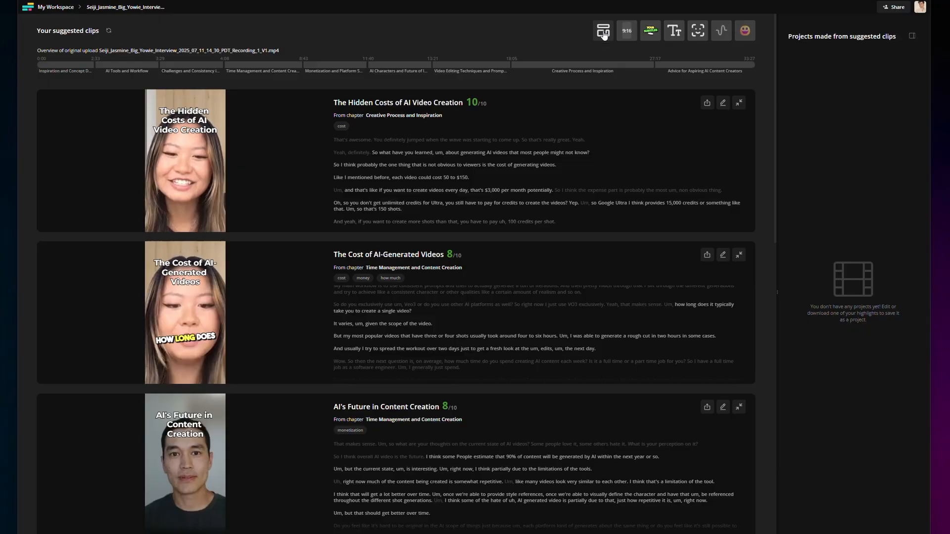
# Bring up the Templates dialog for applying edits to all suggested clips.
pyautogui.click(603, 30)
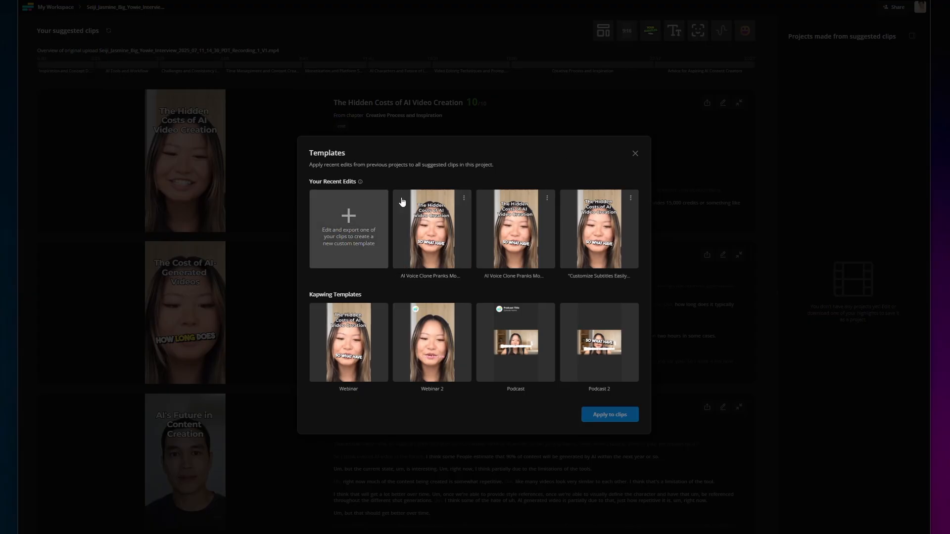
pyautogui.moveTo(366, 280)
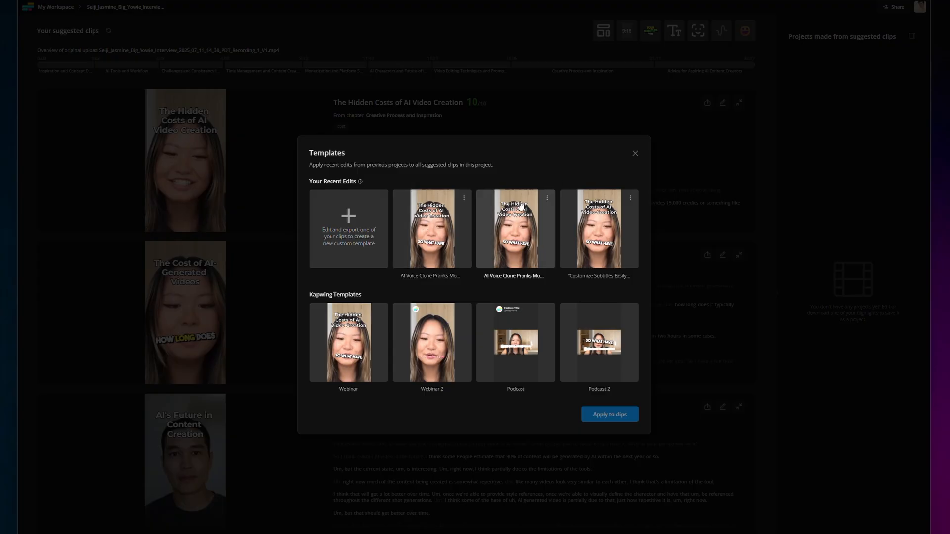
pyautogui.moveTo(550, 179)
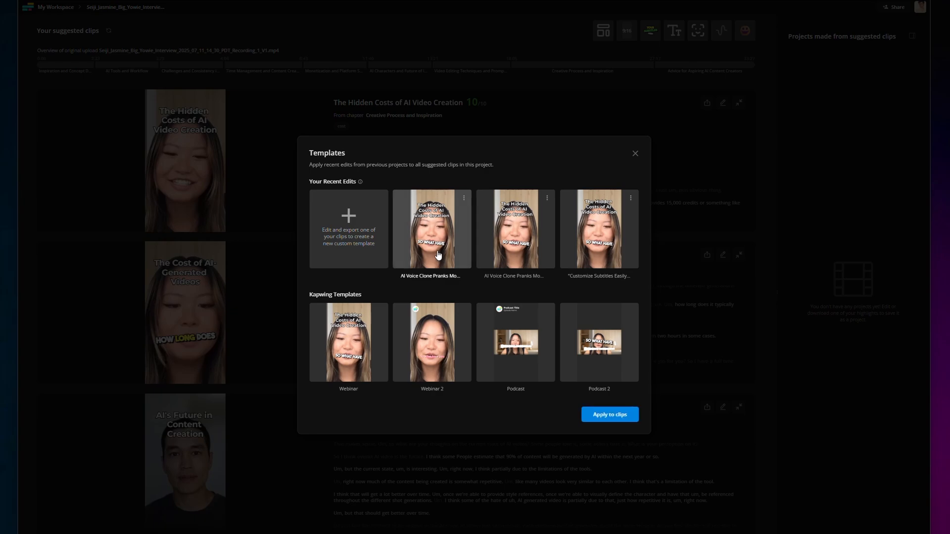
pyautogui.moveTo(609, 415)
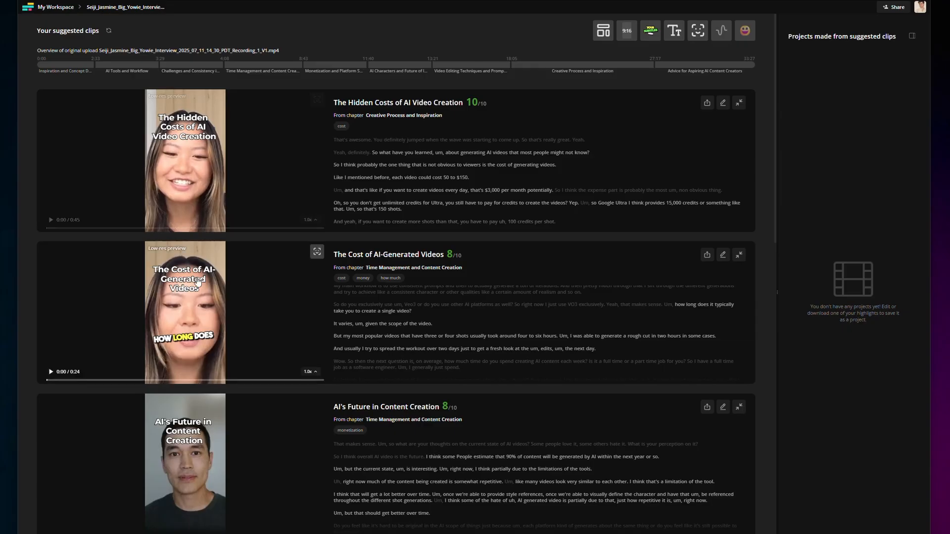
# Scroll through the suggested clips after the recent edit template is applied.
pyautogui.scroll(-3)
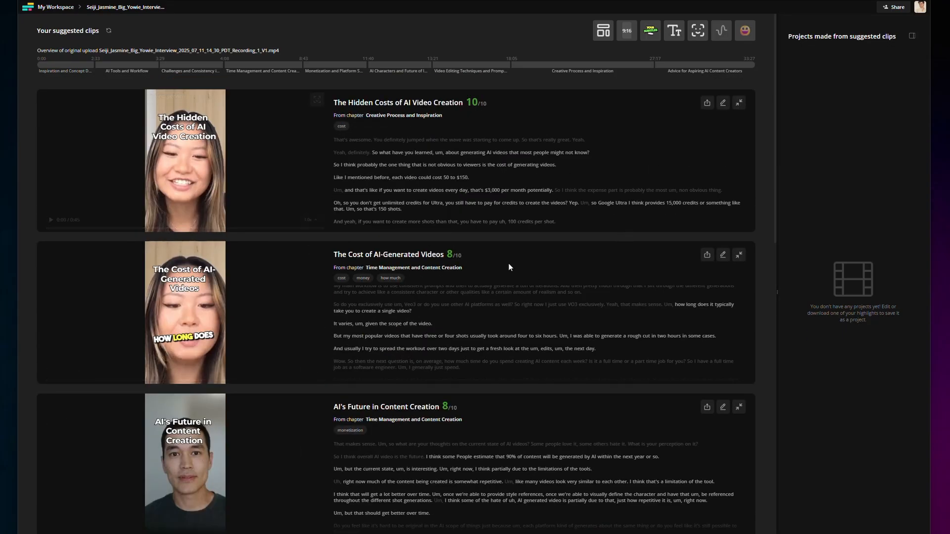
# Open The Hidden Costs of AI Video Creation clip in the editor.
pyautogui.click(602, 30)
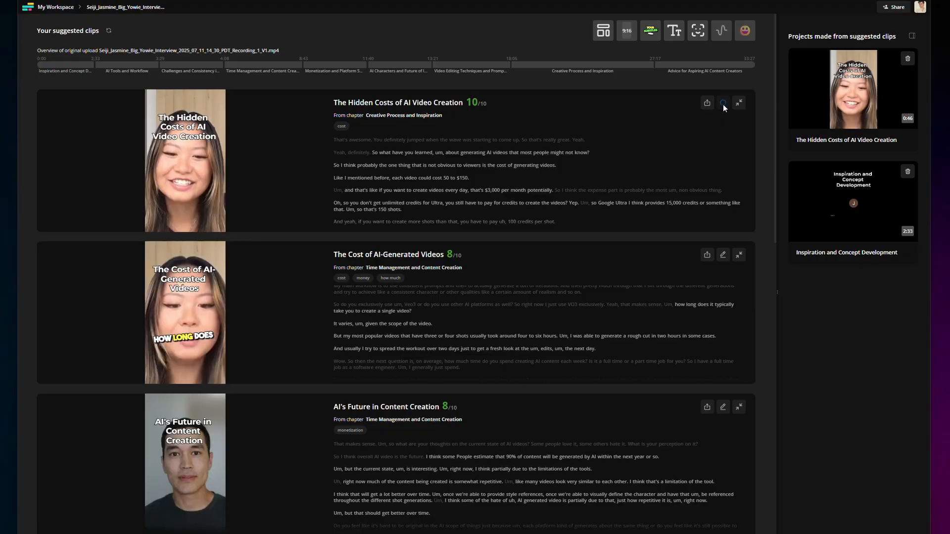
pyautogui.click(739, 102)
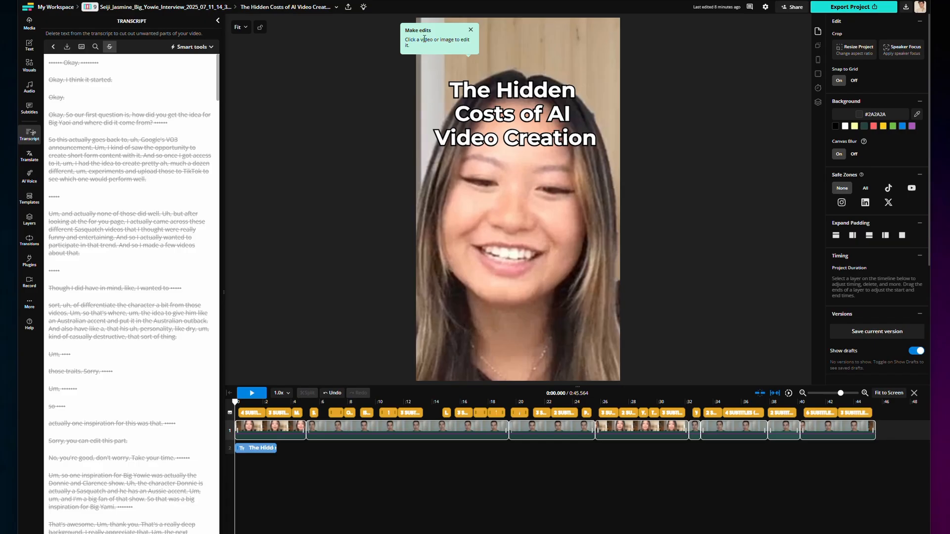
# Restyle the title with a cream preset, subtitles plain white, and name the project Interview Clip Style.
pyautogui.click(514, 114)
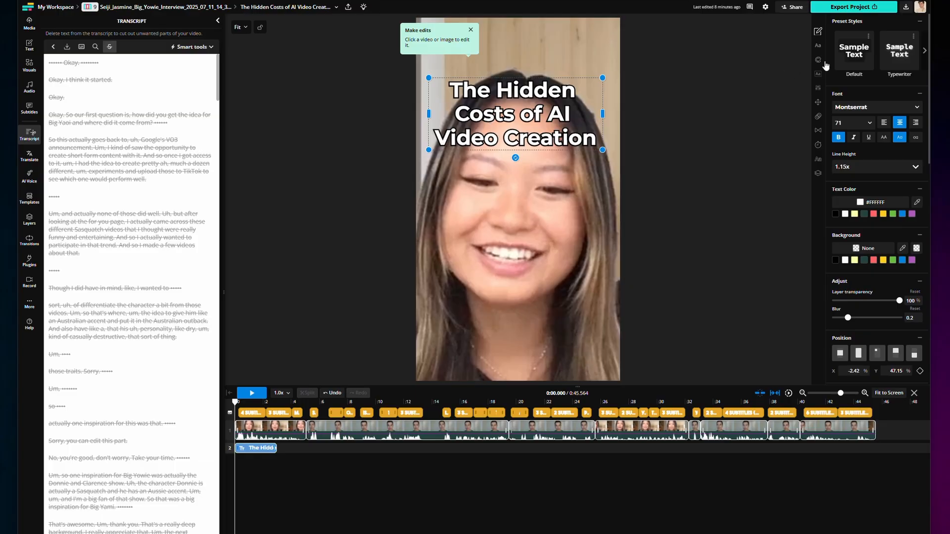
pyautogui.click(924, 50)
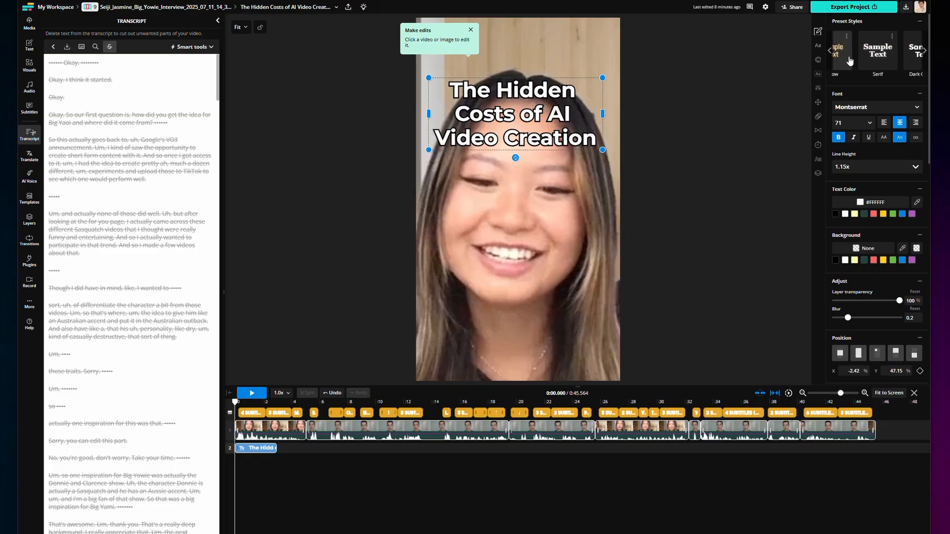
pyautogui.click(29, 108)
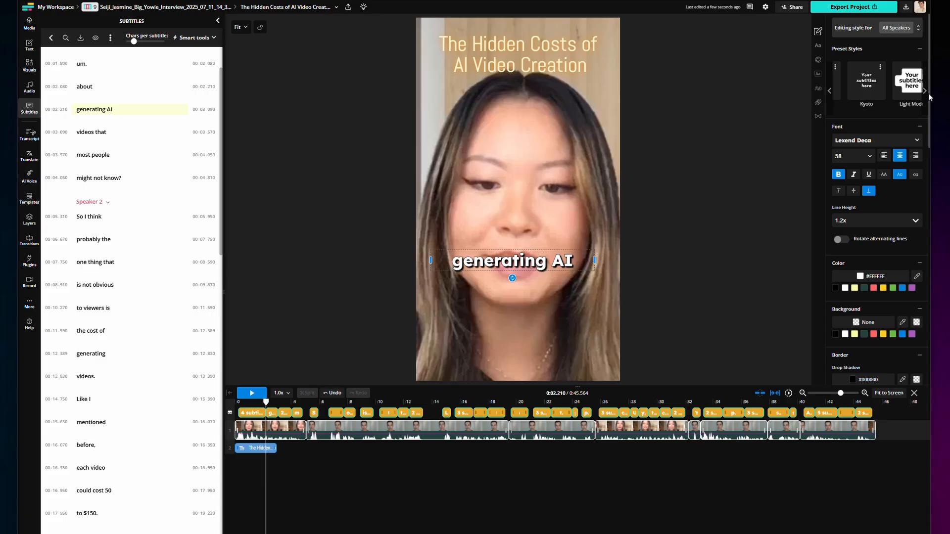
pyautogui.click(925, 90)
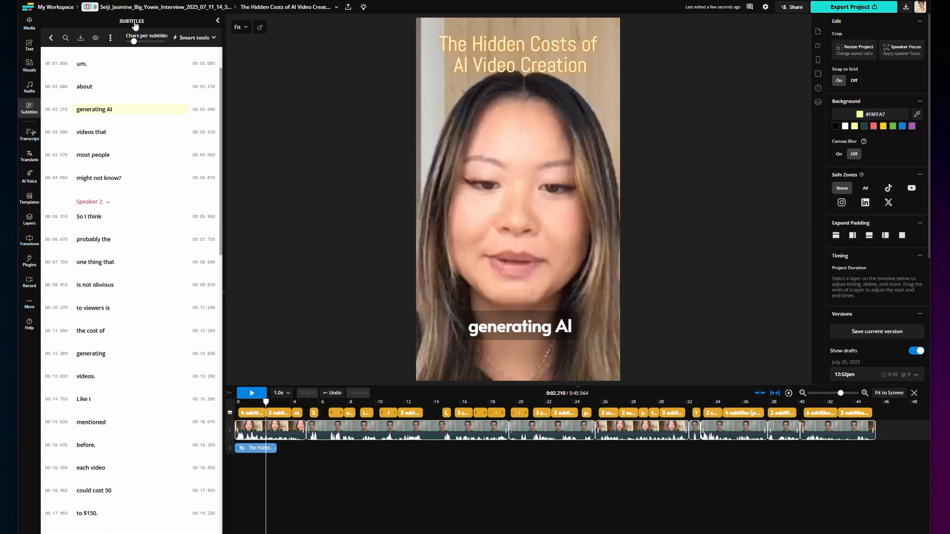
pyautogui.click(218, 21)
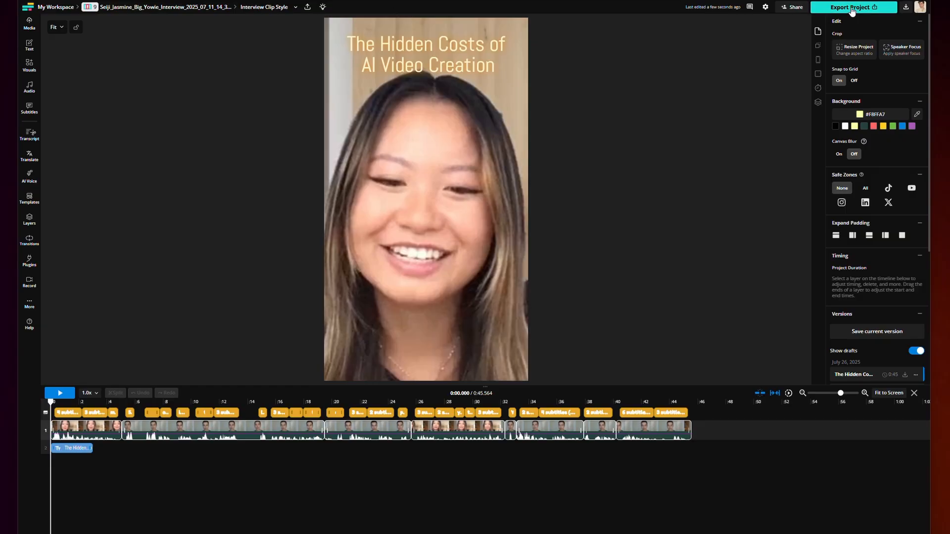
# Apply the Interview Clip Style recent edit to all suggested clips and refresh the list.
pyautogui.click(854, 7)
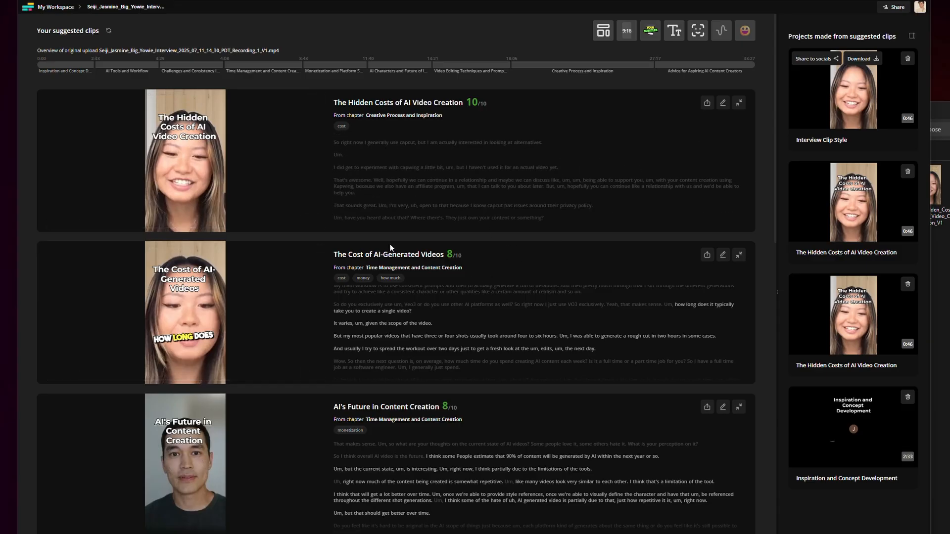
pyautogui.click(603, 30)
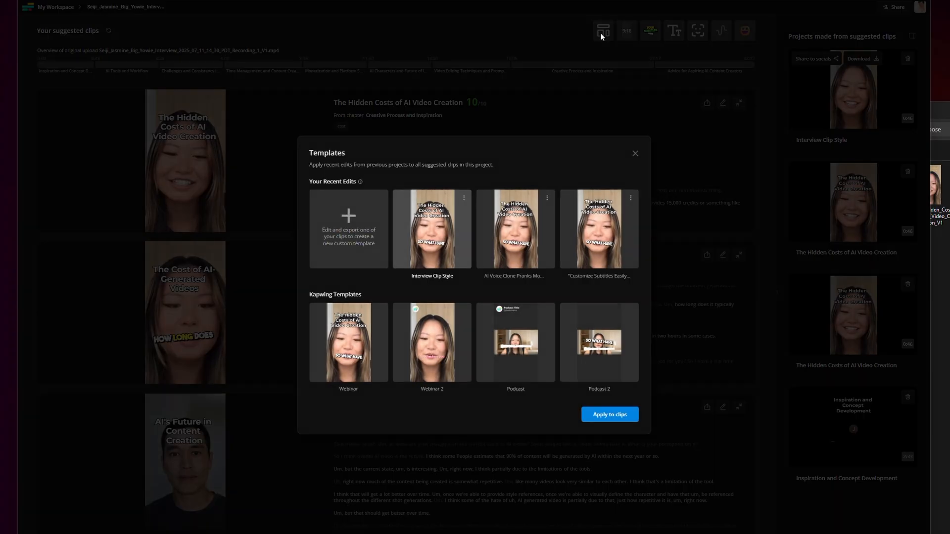
pyautogui.moveTo(421, 217)
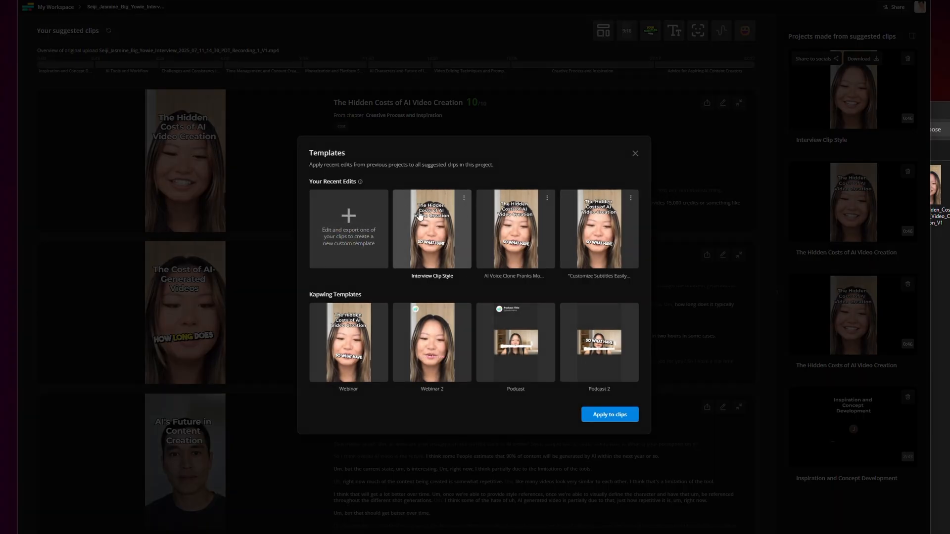
pyautogui.click(635, 153)
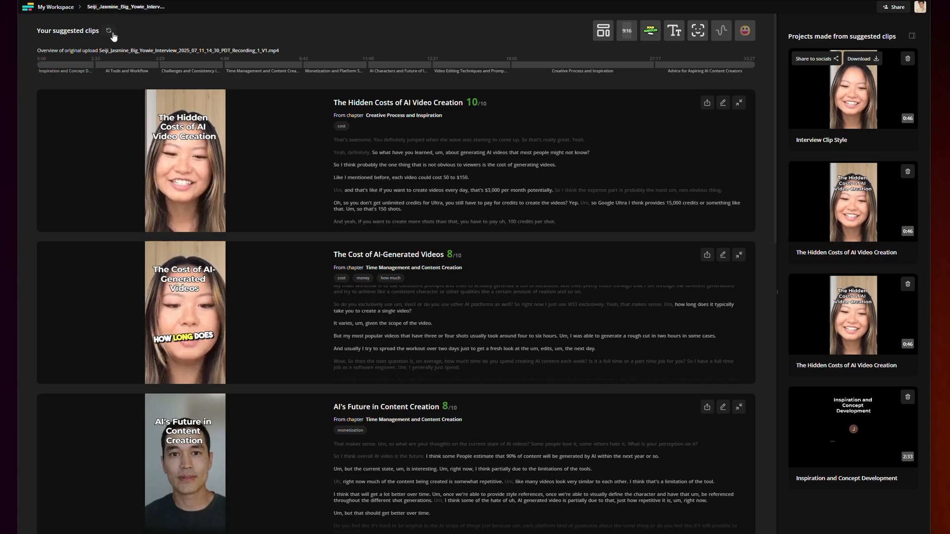
pyautogui.click(108, 31)
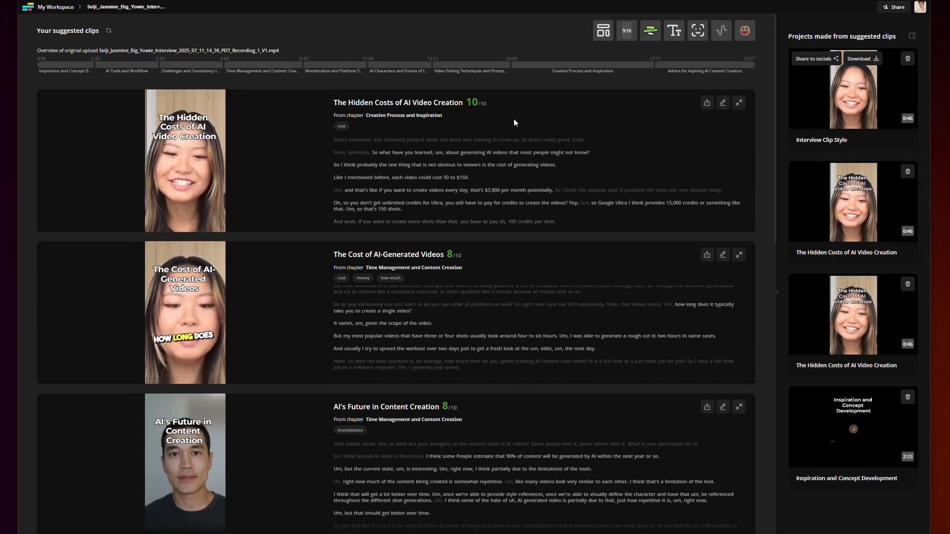
pyautogui.moveTo(602, 31)
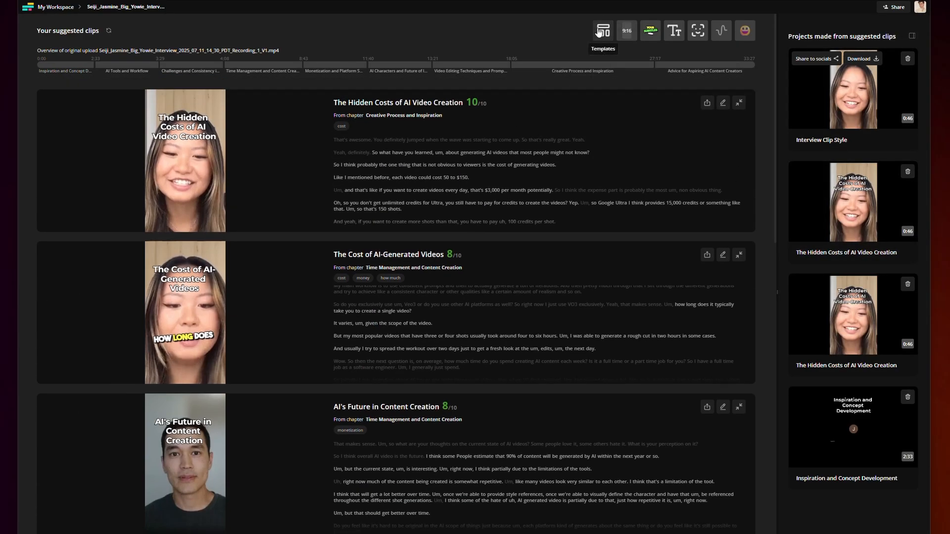
pyautogui.click(603, 31)
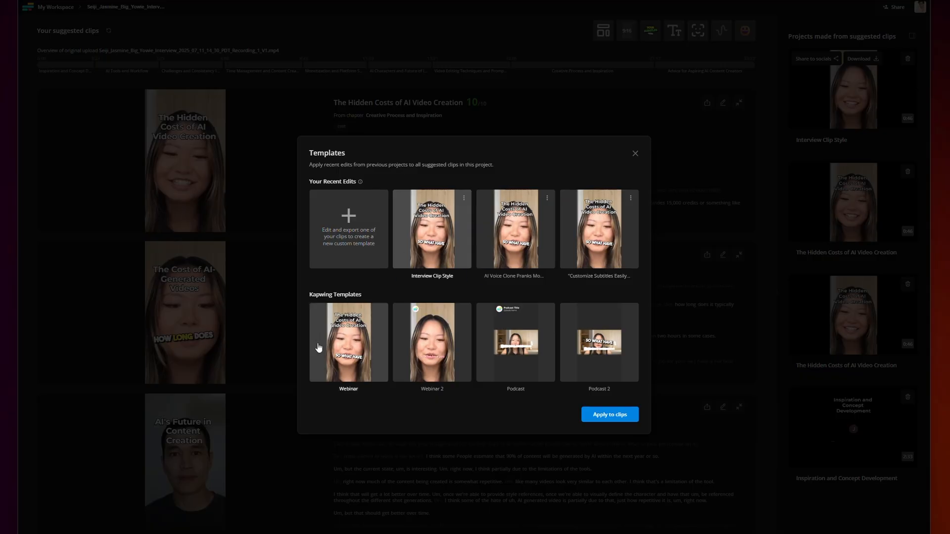
pyautogui.moveTo(428, 344)
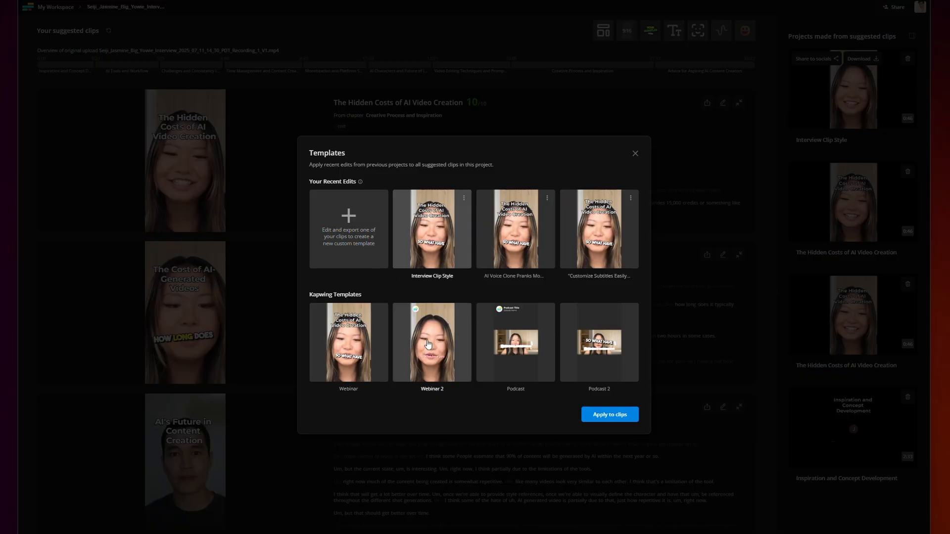
pyautogui.moveTo(581, 358)
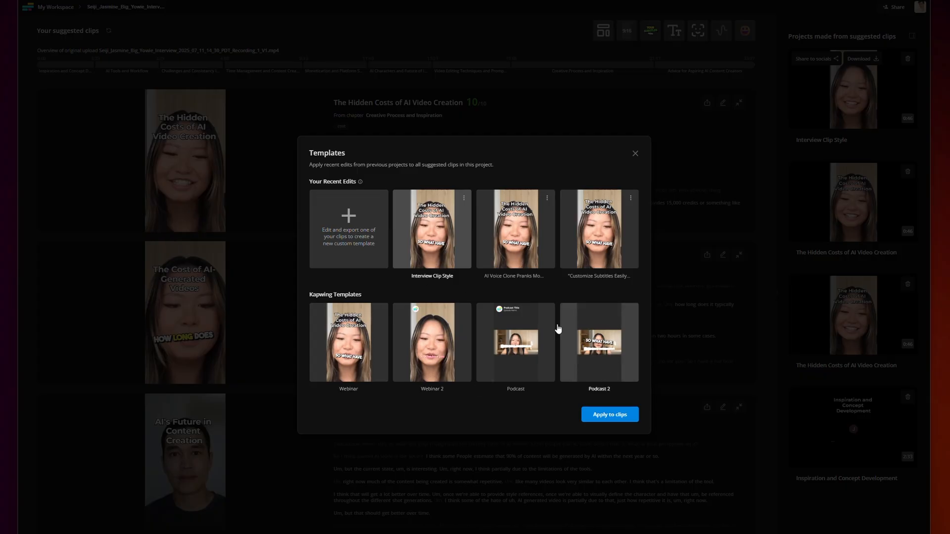
pyautogui.moveTo(600, 355)
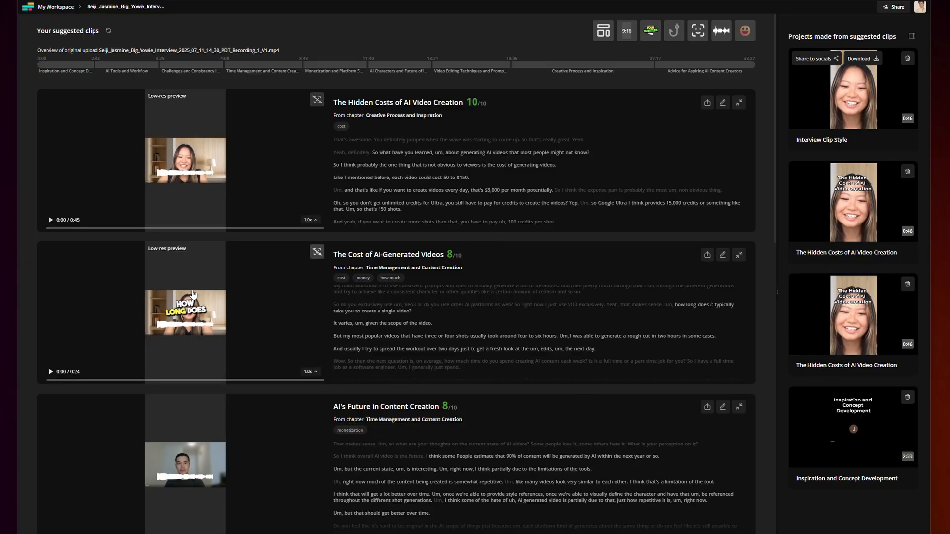
# Review the restyled clips and copy a shareable link to the Hidden Costs project.
pyautogui.scroll(-3)
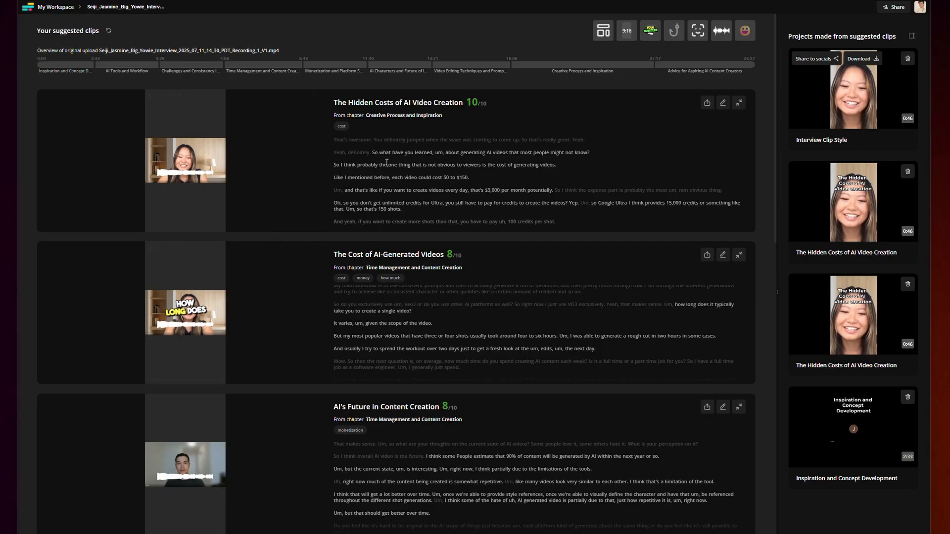
pyautogui.moveTo(683, 98)
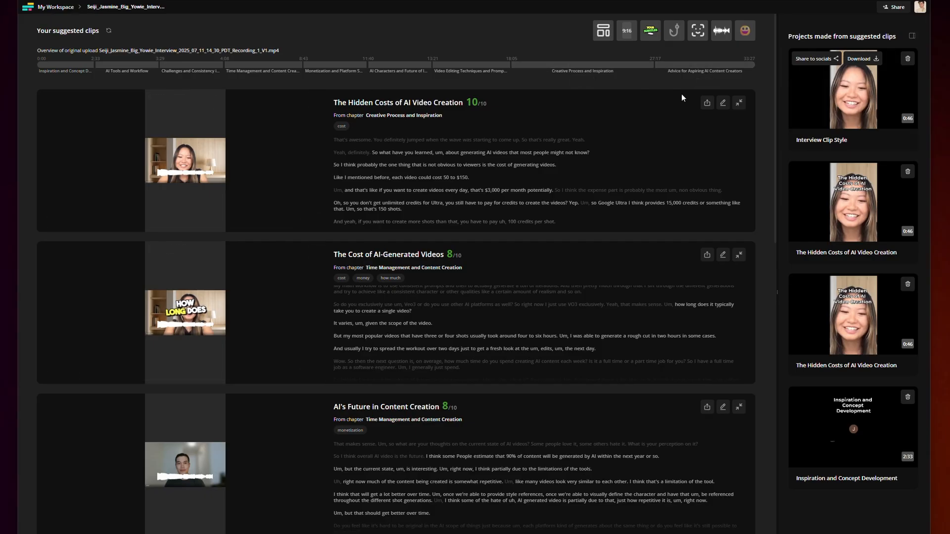
pyautogui.click(814, 59)
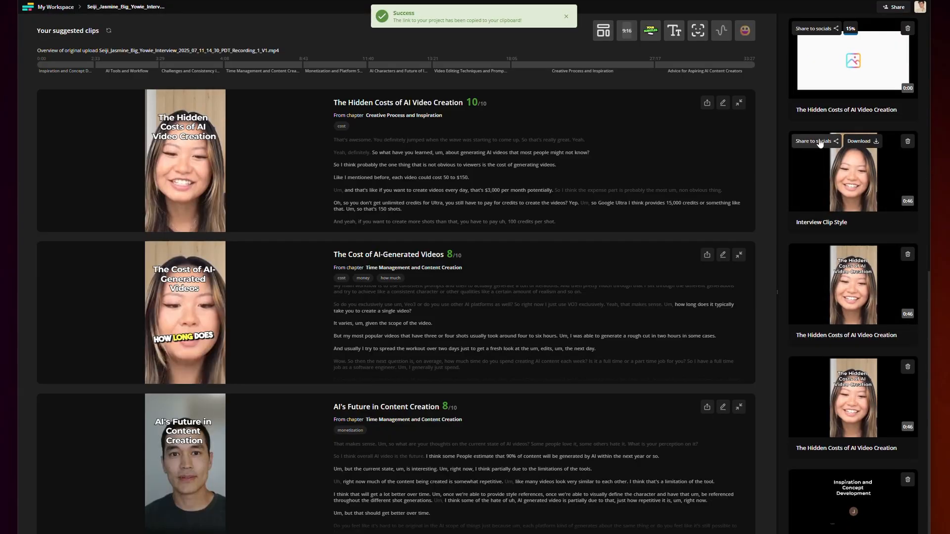
pyautogui.moveTo(828, 202)
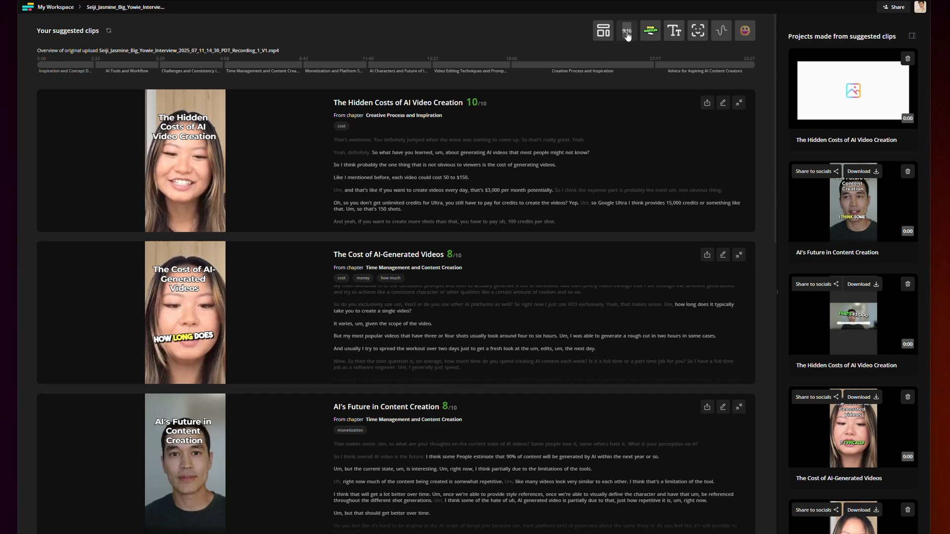
# Reframe every suggested clip to 16:9 YouTube landscape.
pyautogui.click(626, 31)
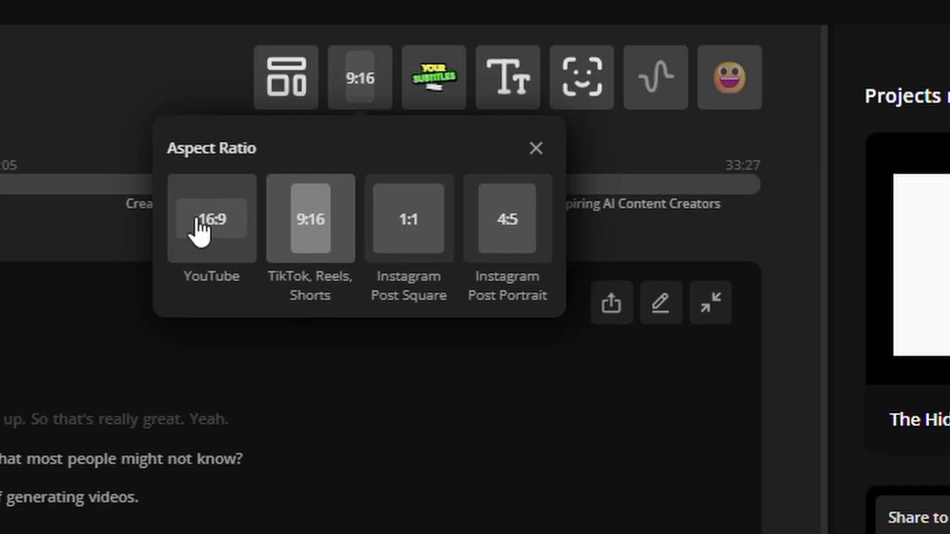
pyautogui.moveTo(507, 220)
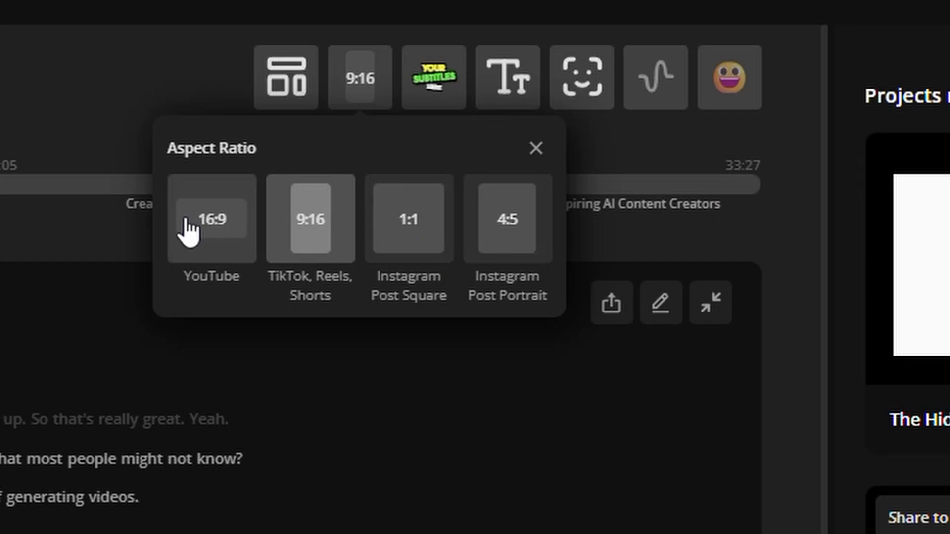
pyautogui.moveTo(512, 242)
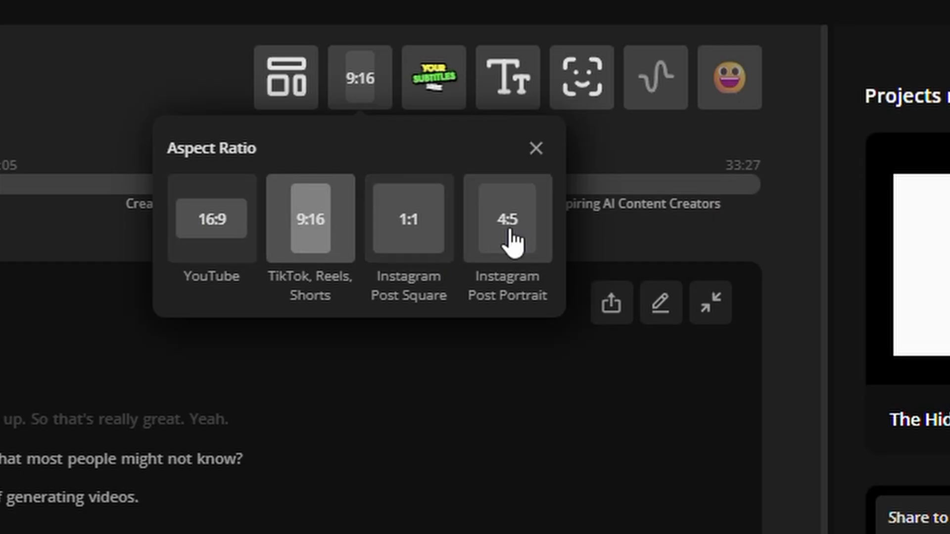
pyautogui.moveTo(345, 273)
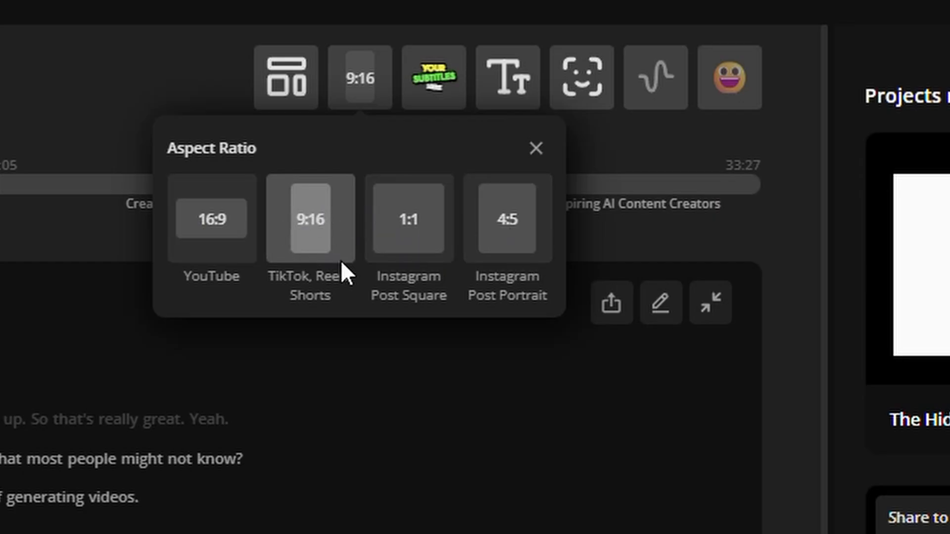
pyautogui.moveTo(345, 251)
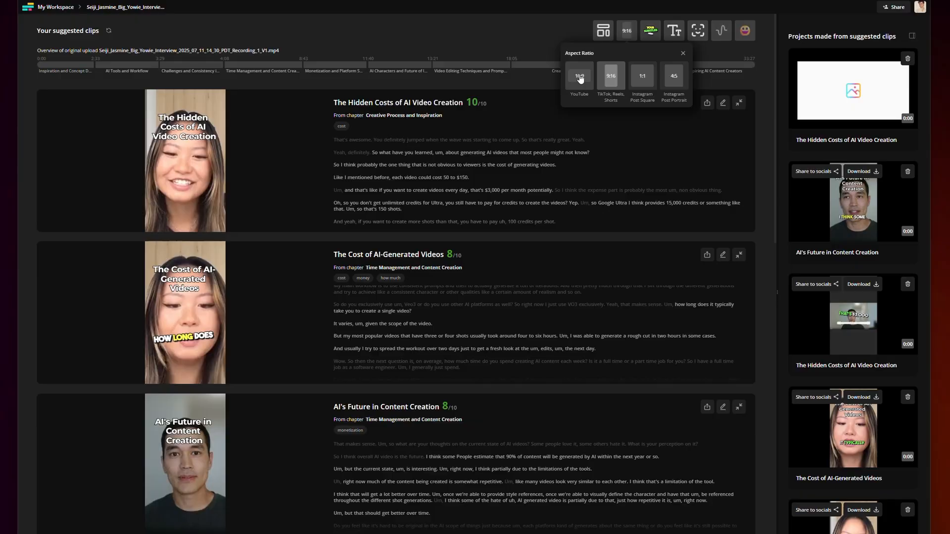
pyautogui.click(579, 76)
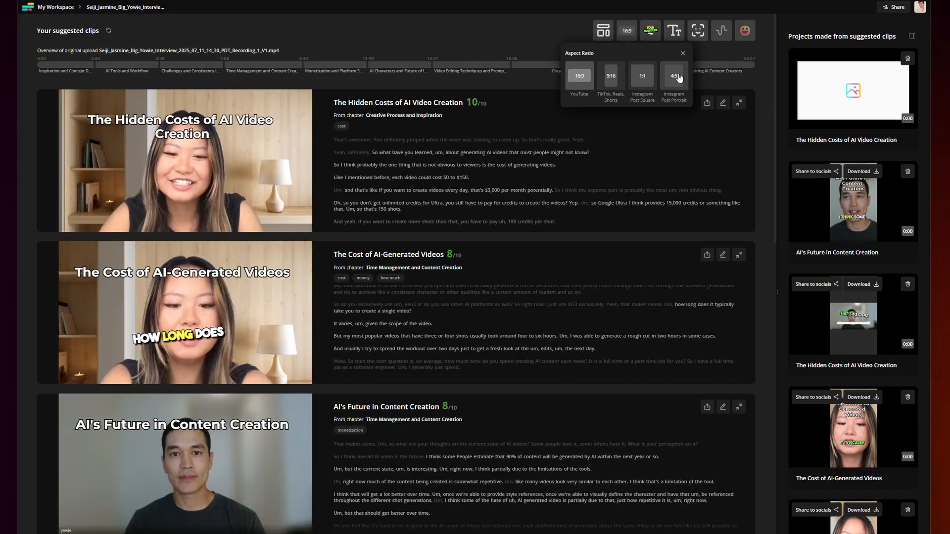
pyautogui.click(674, 76)
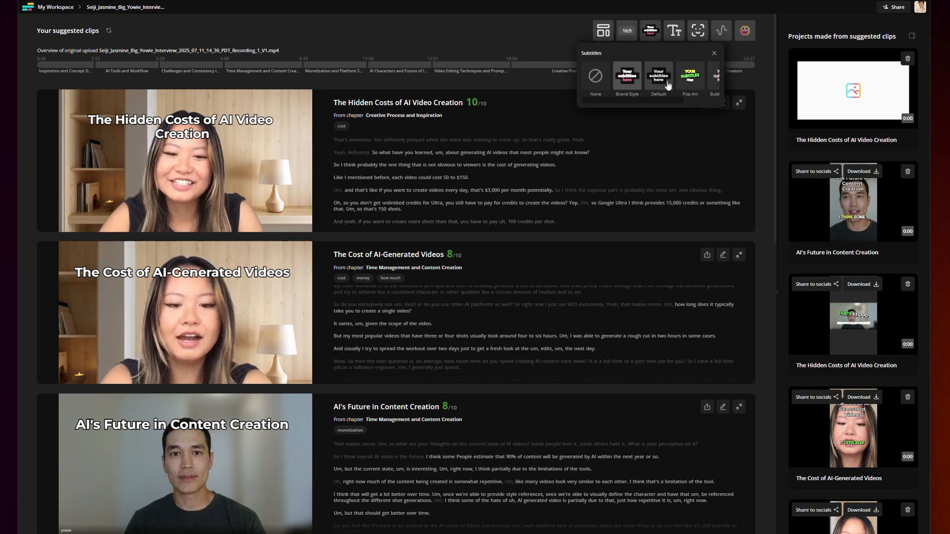
# Switch the clips' subtitles from Default to the Pop Art style.
pyautogui.click(690, 76)
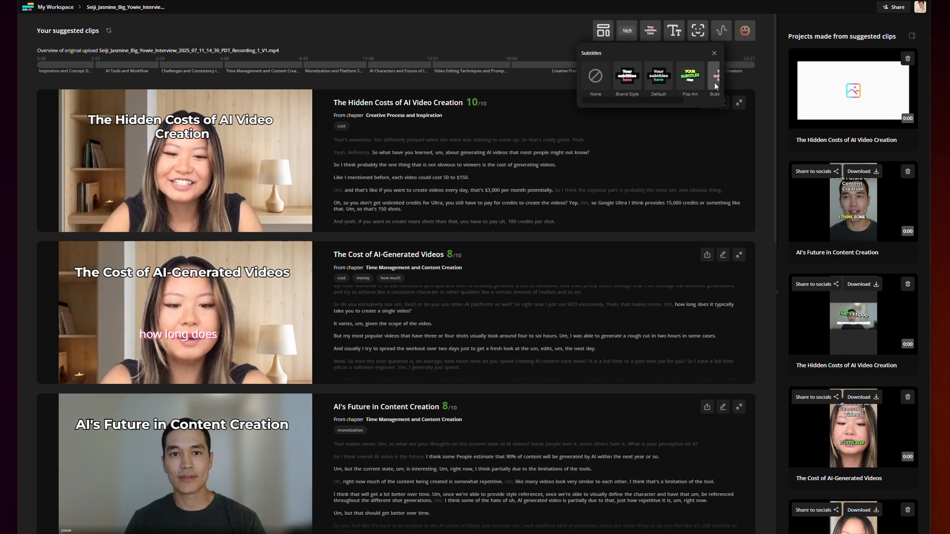
pyautogui.hscroll(3)
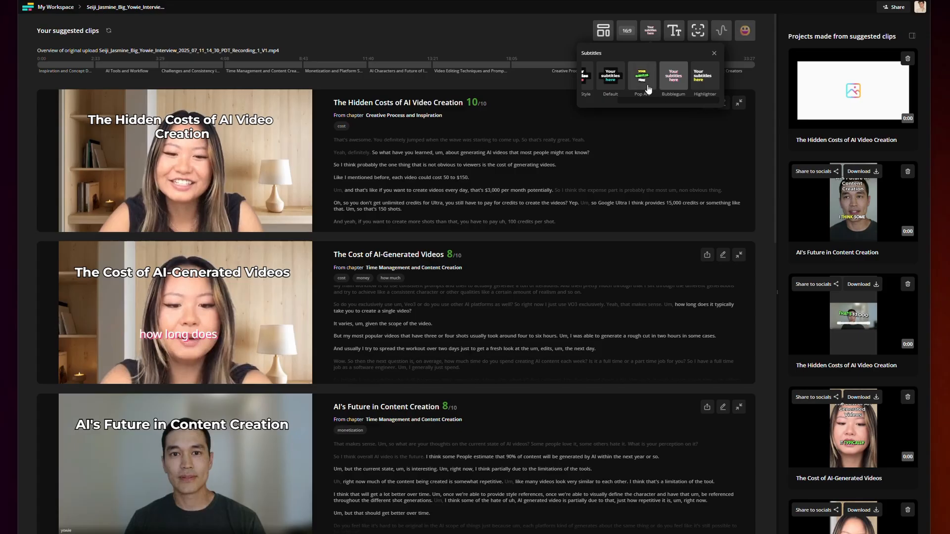
pyautogui.click(642, 76)
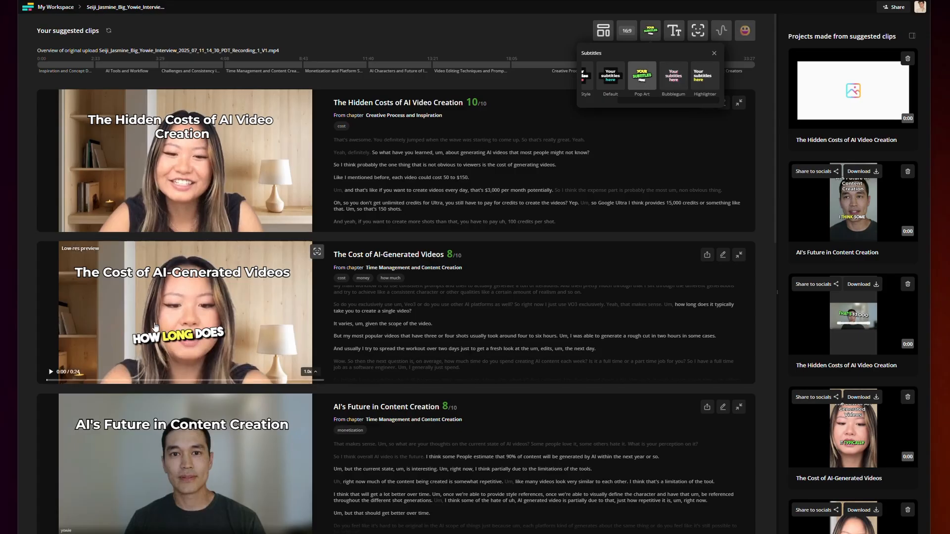
pyautogui.moveTo(574, 34)
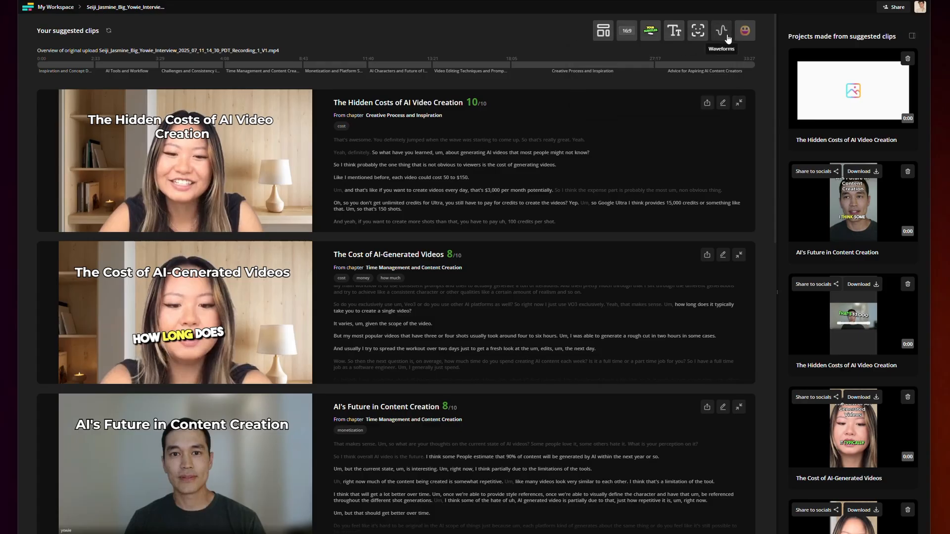
pyautogui.moveTo(744, 30)
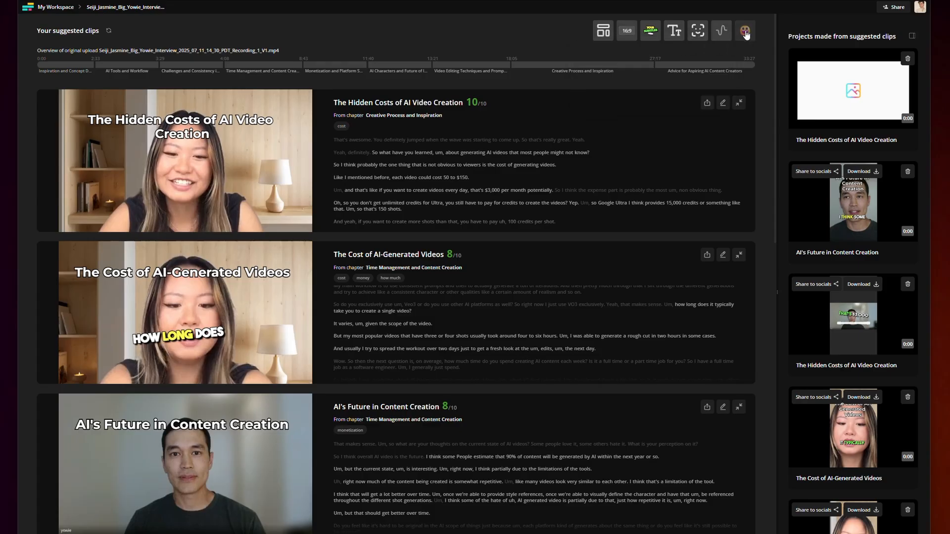
pyautogui.moveTo(721, 31)
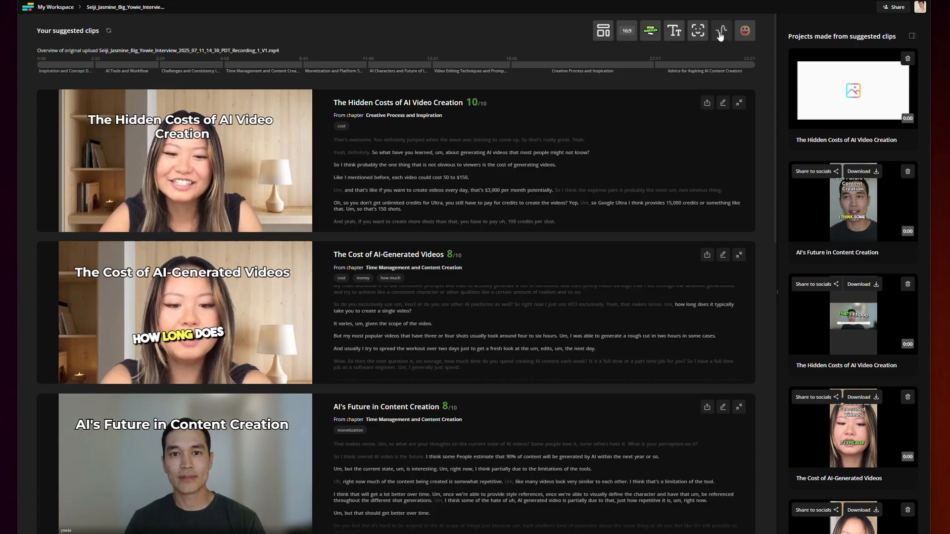
pyautogui.moveTo(722, 31)
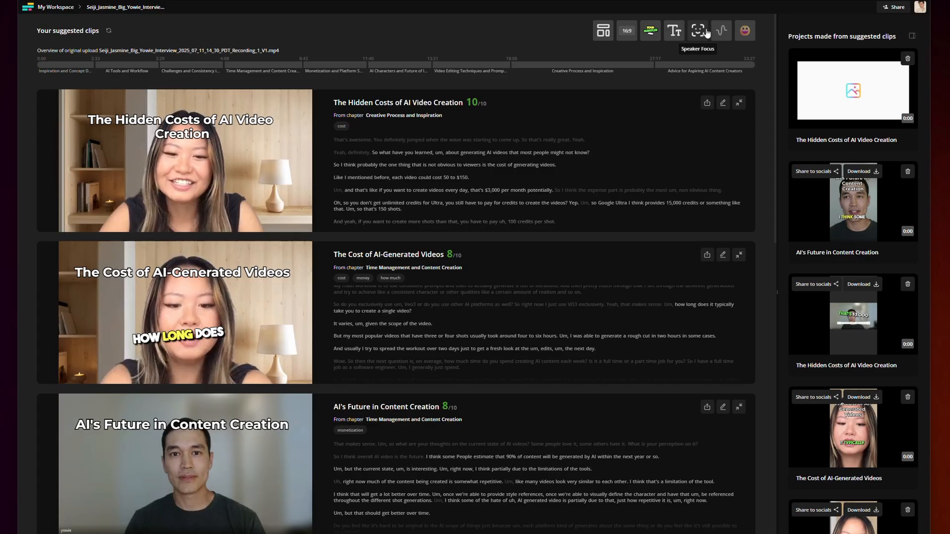
pyautogui.moveTo(702, 35)
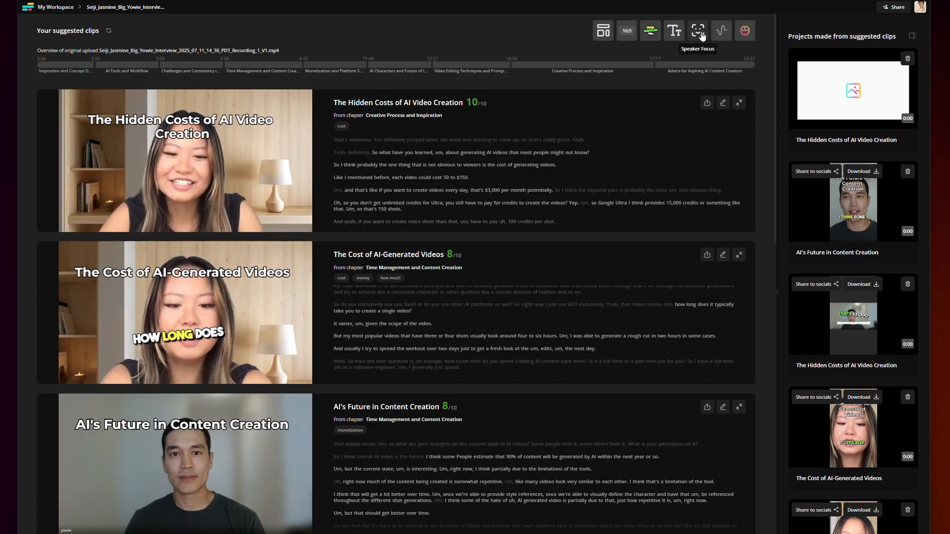
# Toggle Speaker Focus off, on, and off again, leaving it disabled.
pyautogui.click(698, 30)
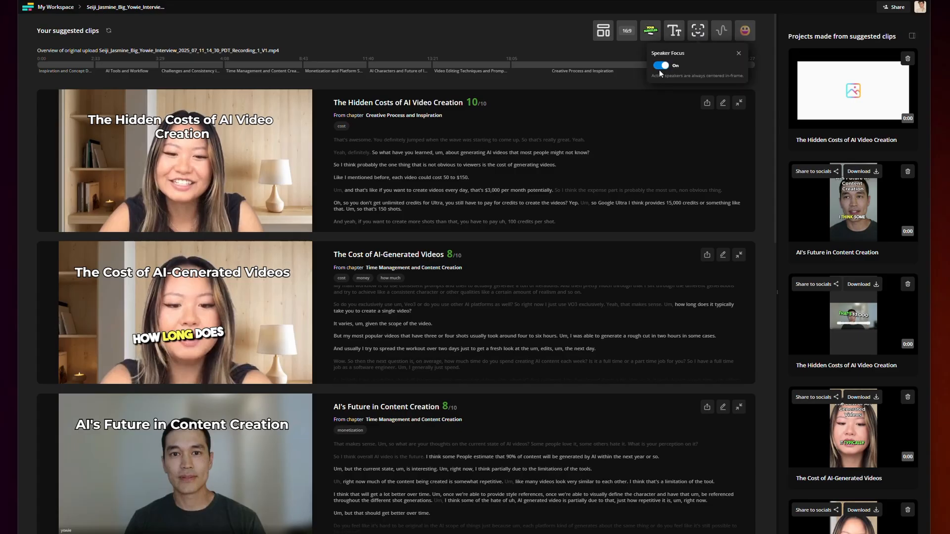
pyautogui.click(660, 66)
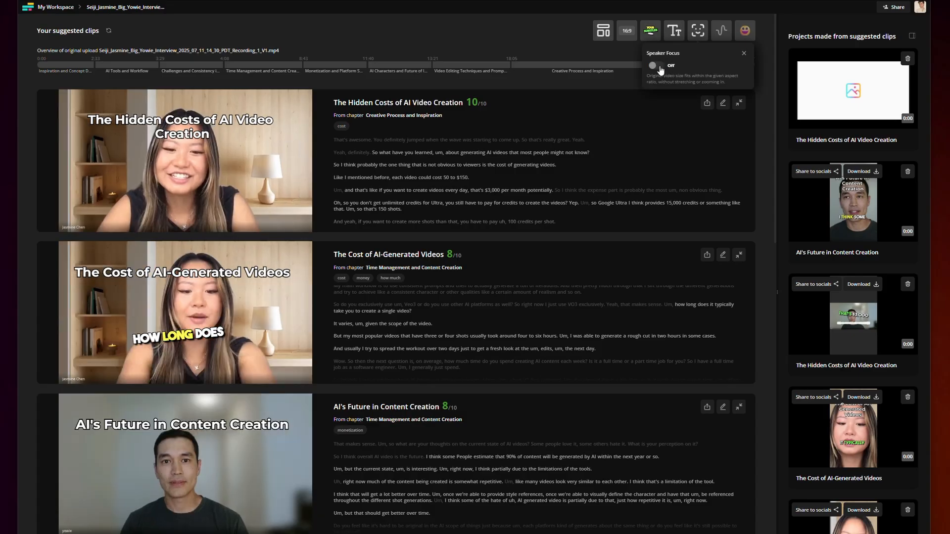
pyautogui.click(654, 65)
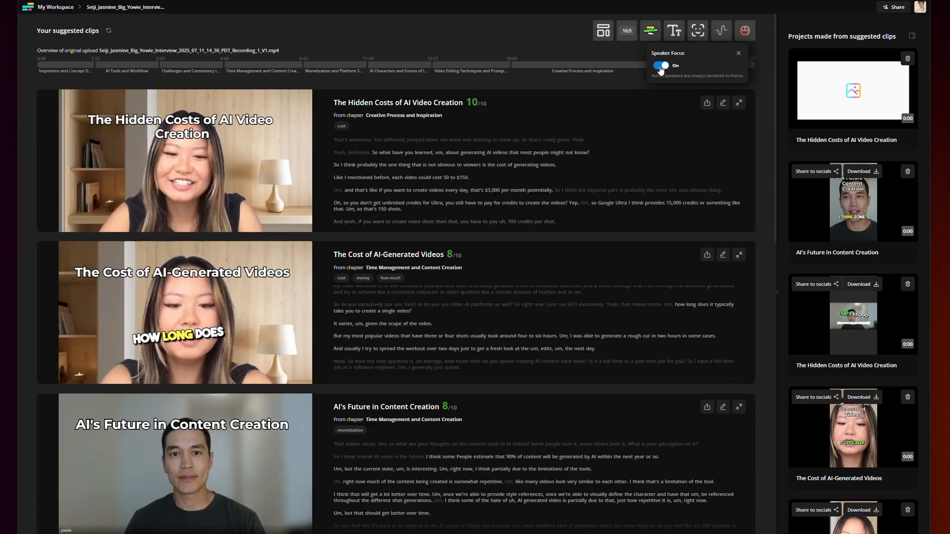
pyautogui.click(659, 65)
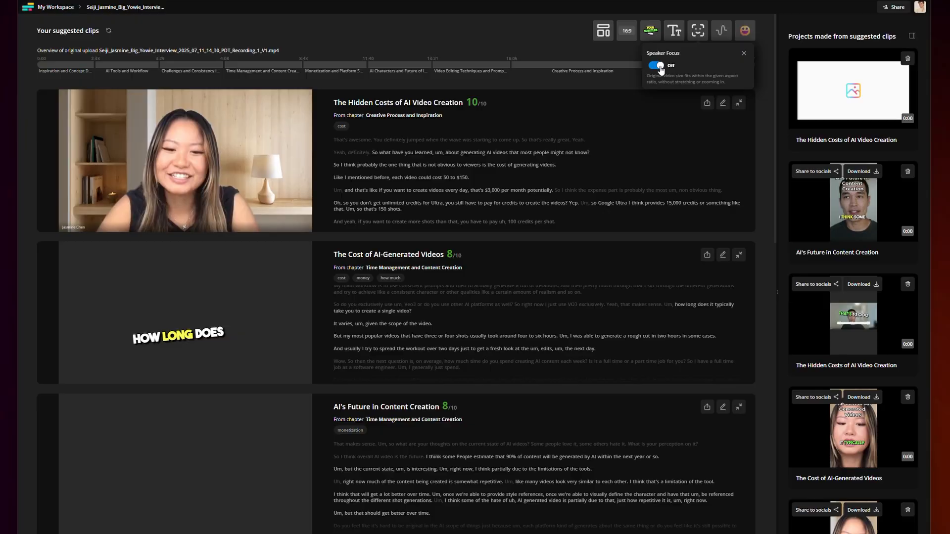